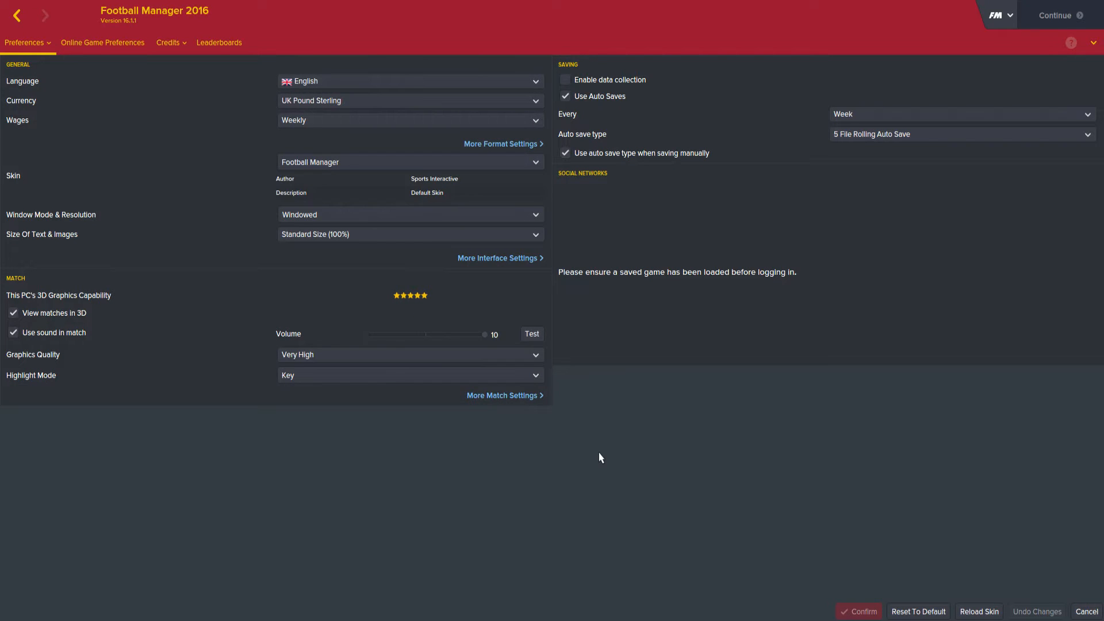
pyautogui.moveTo(610, 118)
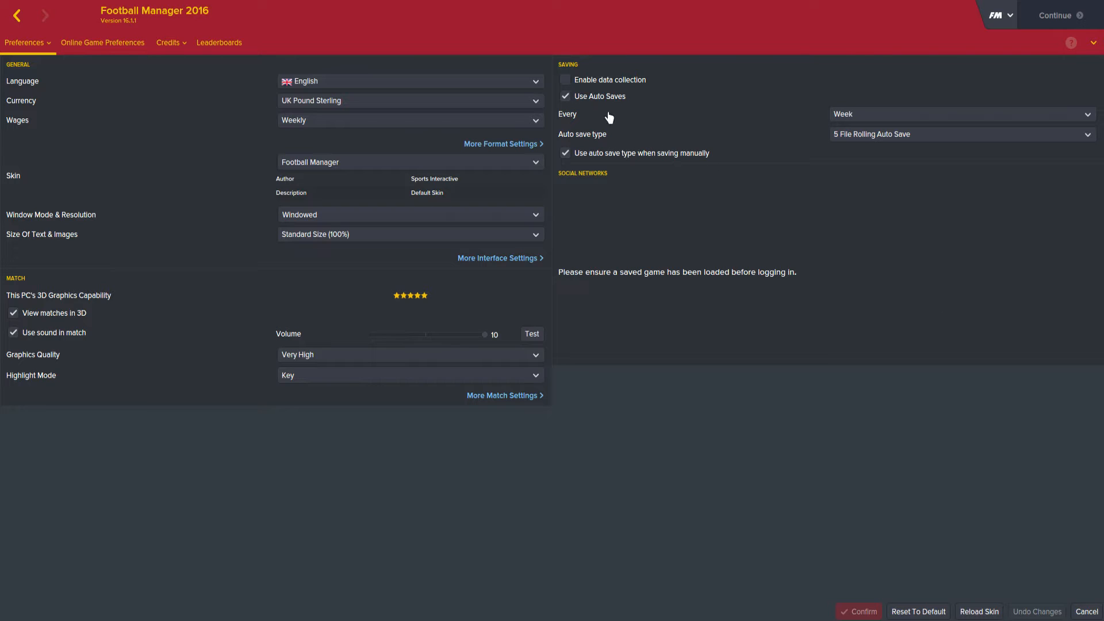
pyautogui.moveTo(574, 139)
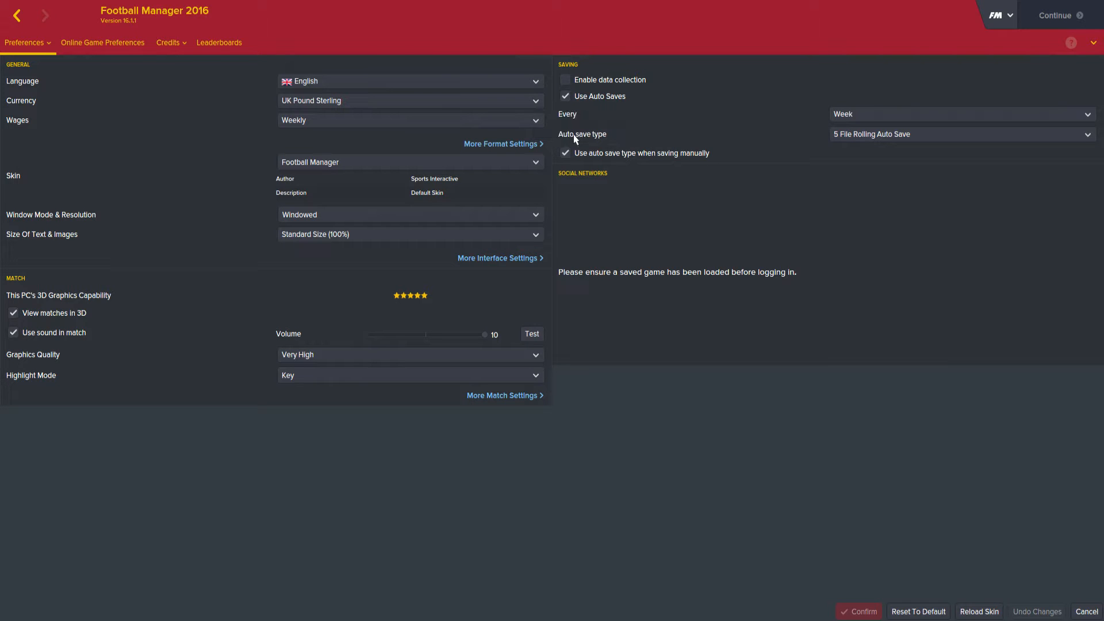
# Enter two XCOPY /Y/D lines copying games\*.fm to D:\Sports Interactive\...\Games and the OneDrive folder
pyautogui.click(959, 114)
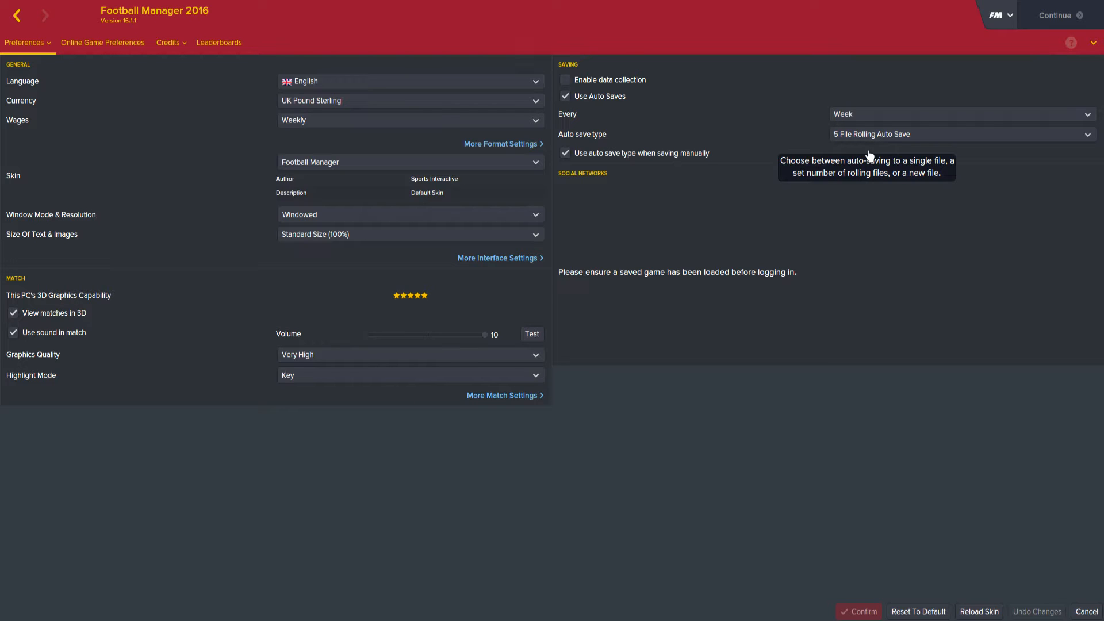
pyautogui.click(958, 134)
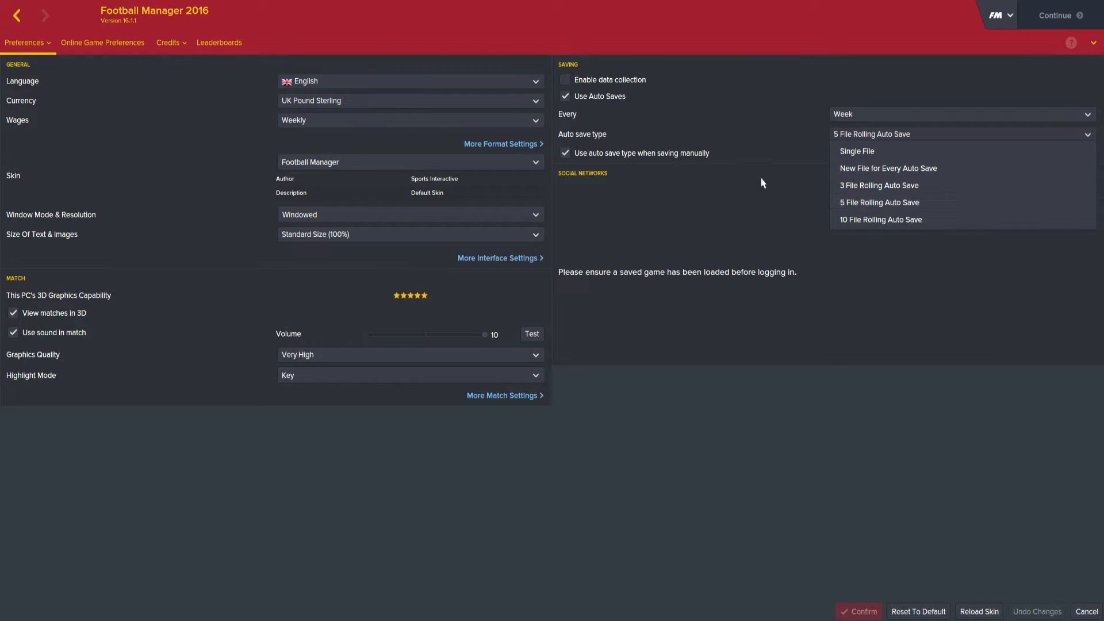
pyautogui.moveTo(878, 202)
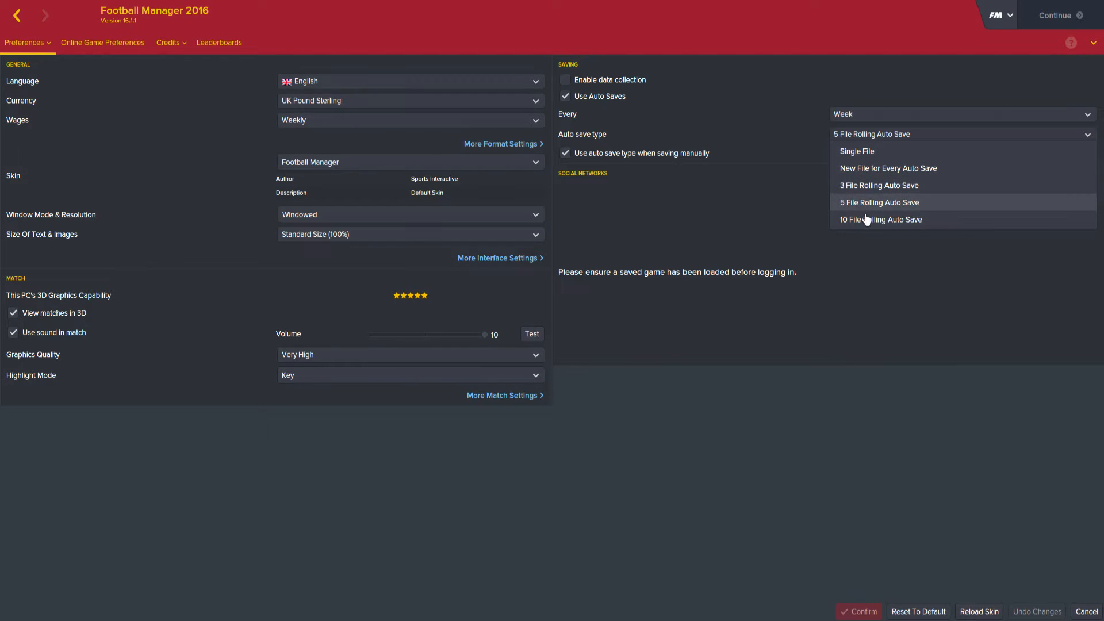
pyautogui.moveTo(871, 185)
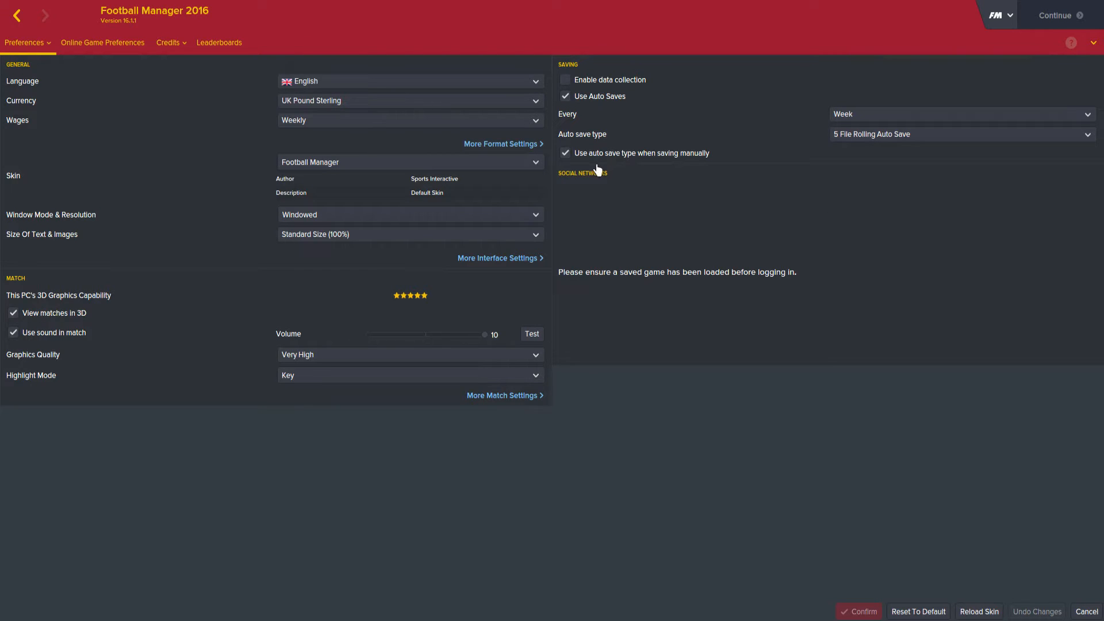
pyautogui.moveTo(675, 181)
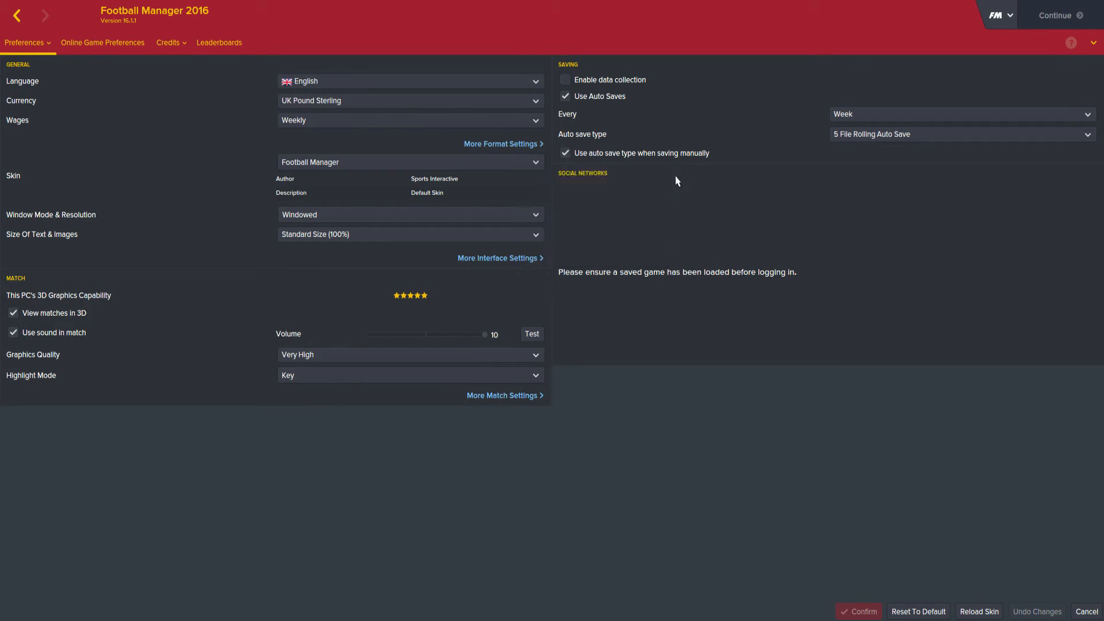
pyautogui.moveTo(990, 66)
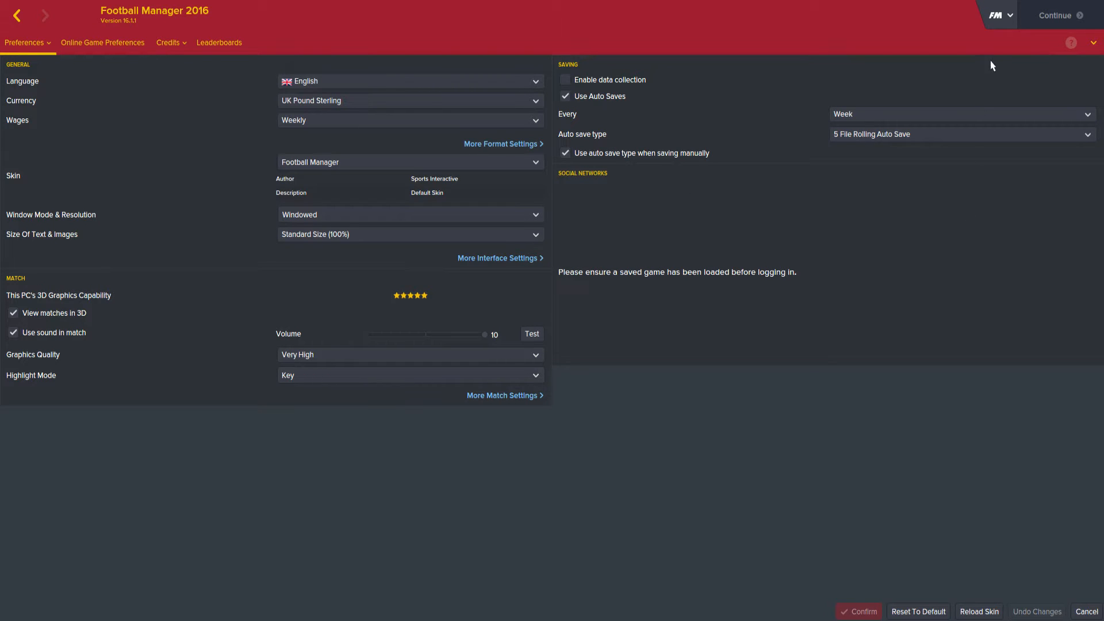
pyautogui.click(993, 15)
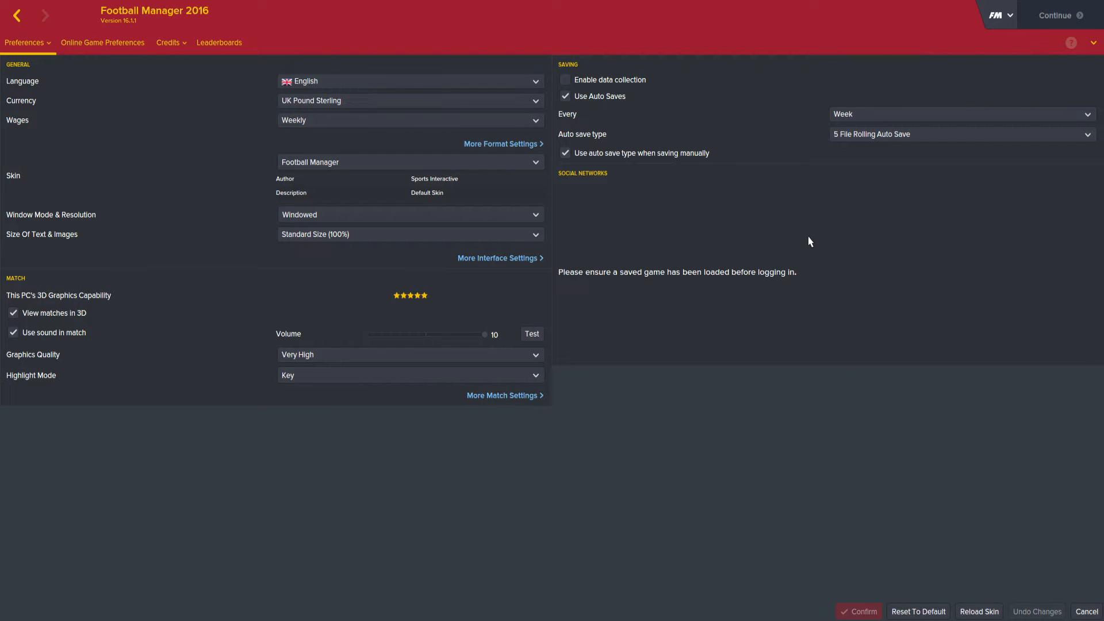
pyautogui.moveTo(500, 549)
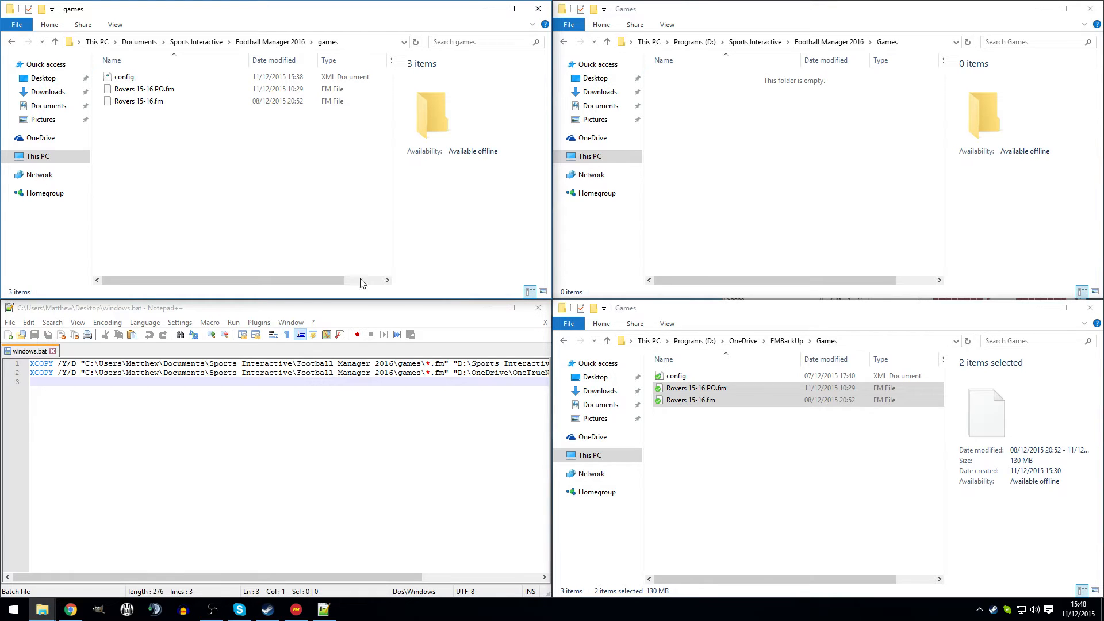
pyautogui.click(294, 610)
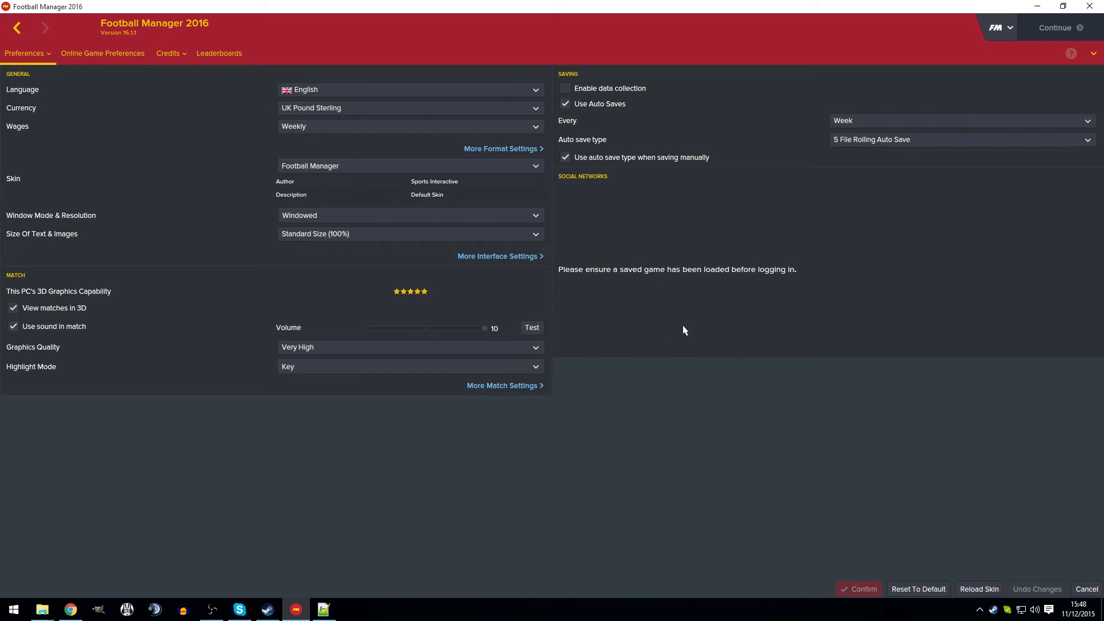
pyautogui.moveTo(1026, 85)
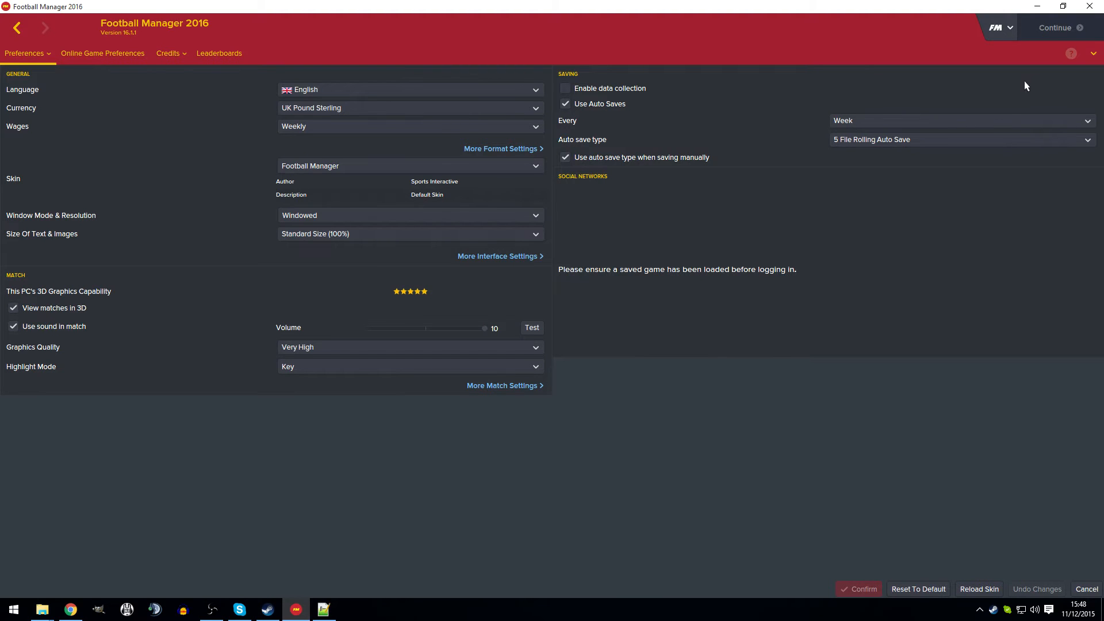
pyautogui.moveTo(606, 77)
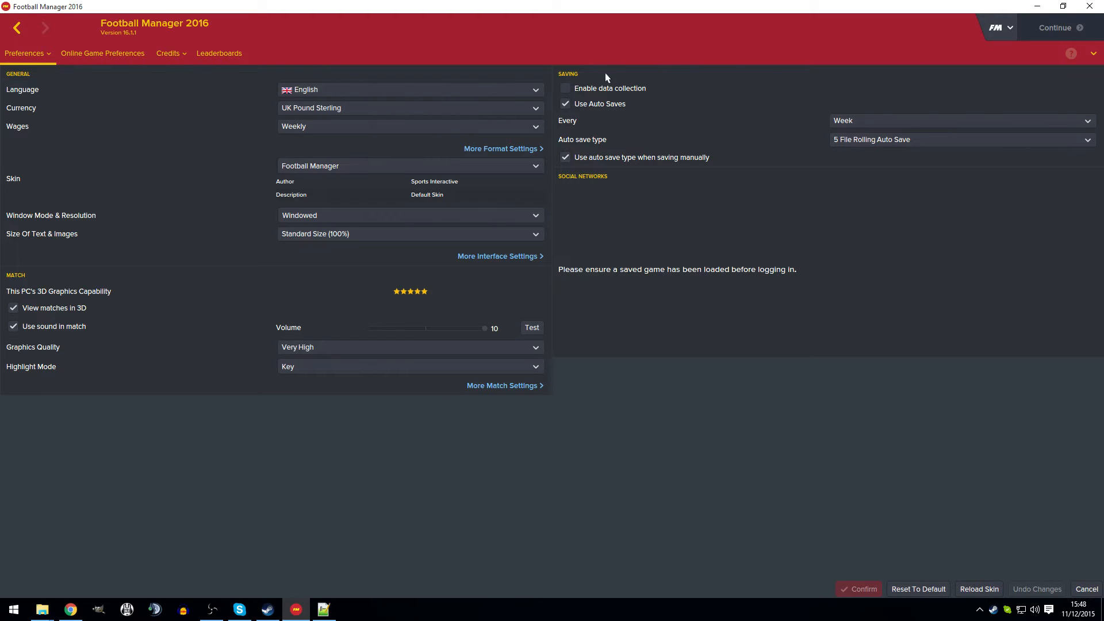
pyautogui.moveTo(710, 113)
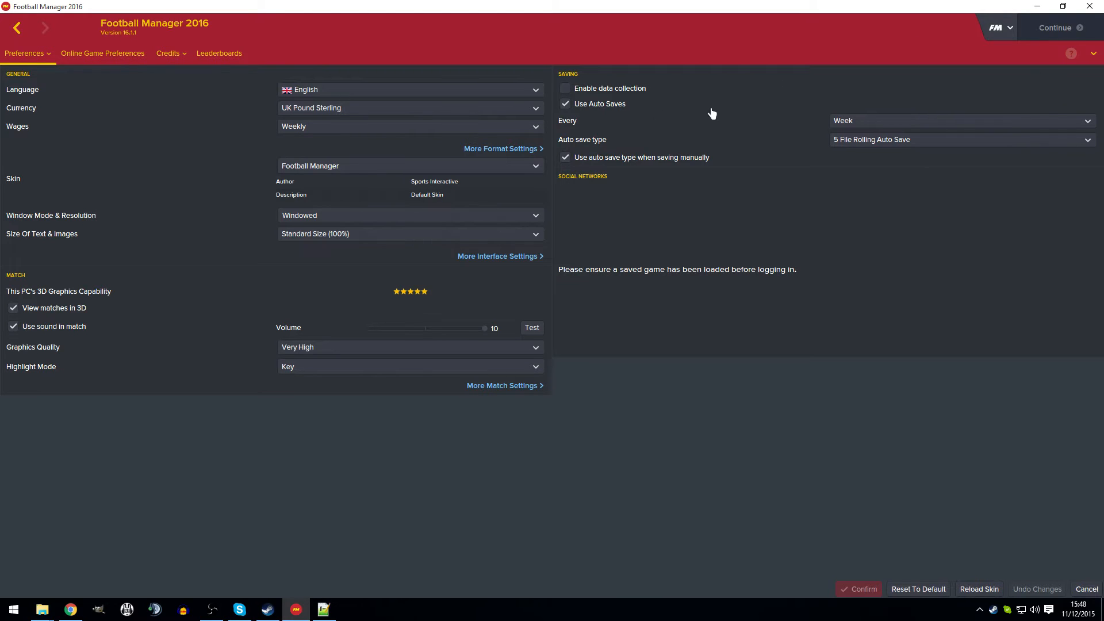
pyautogui.moveTo(1045, 104)
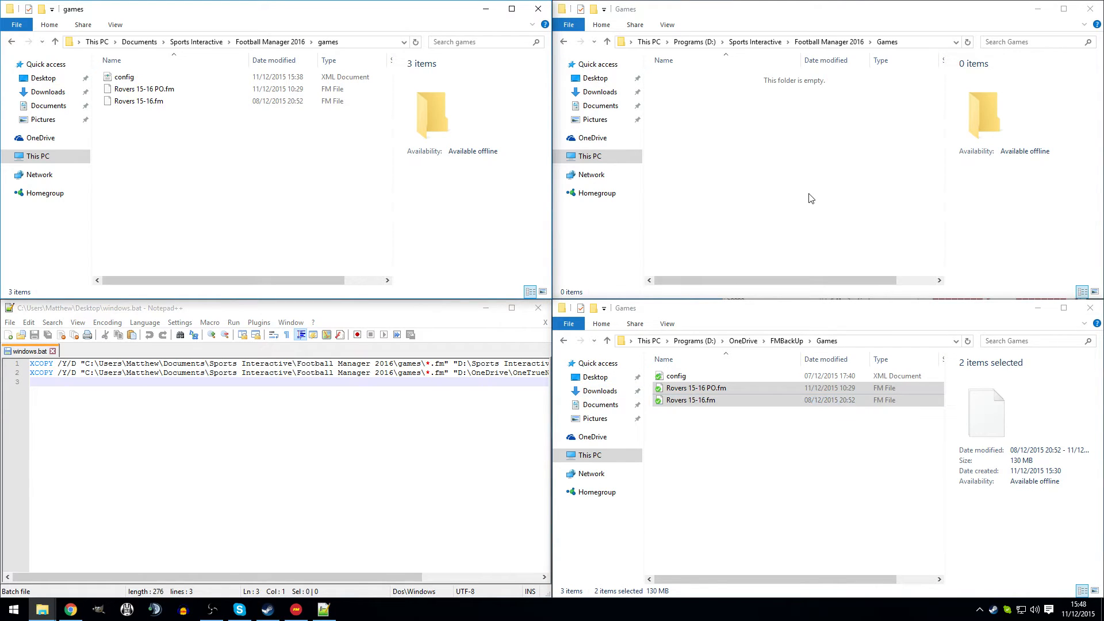
pyautogui.moveTo(299, 158)
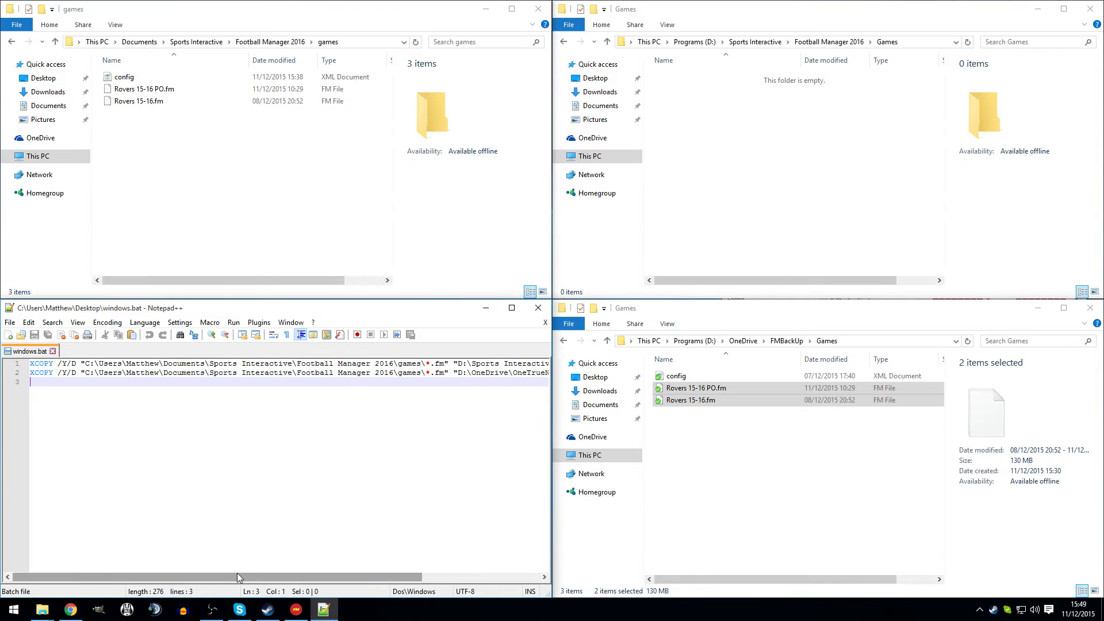
pyautogui.moveTo(308, 343)
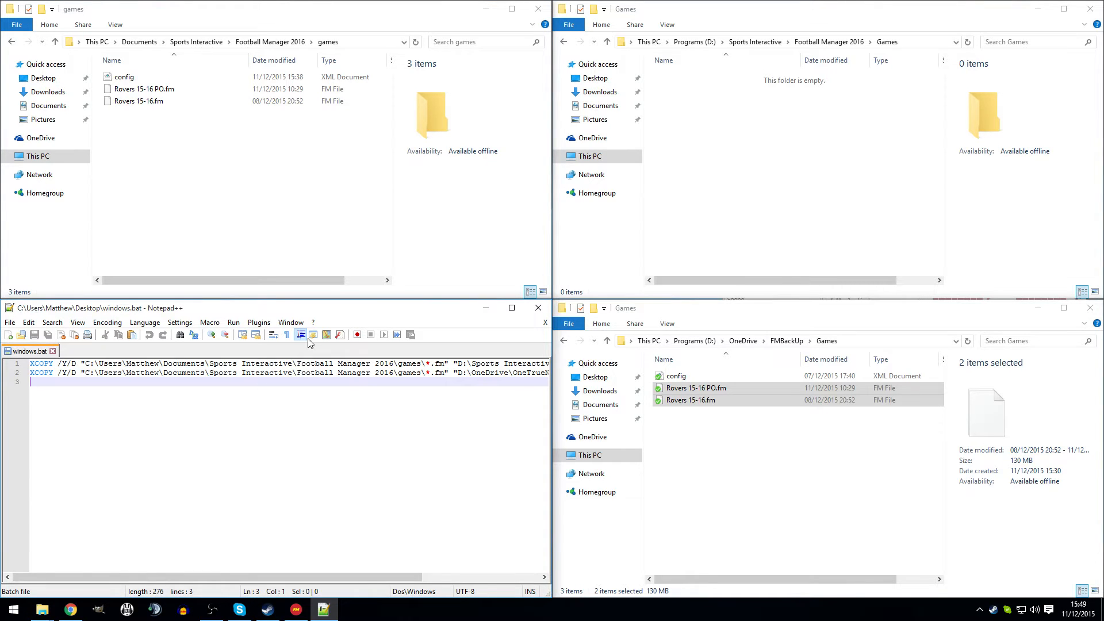
pyautogui.moveTo(332, 316)
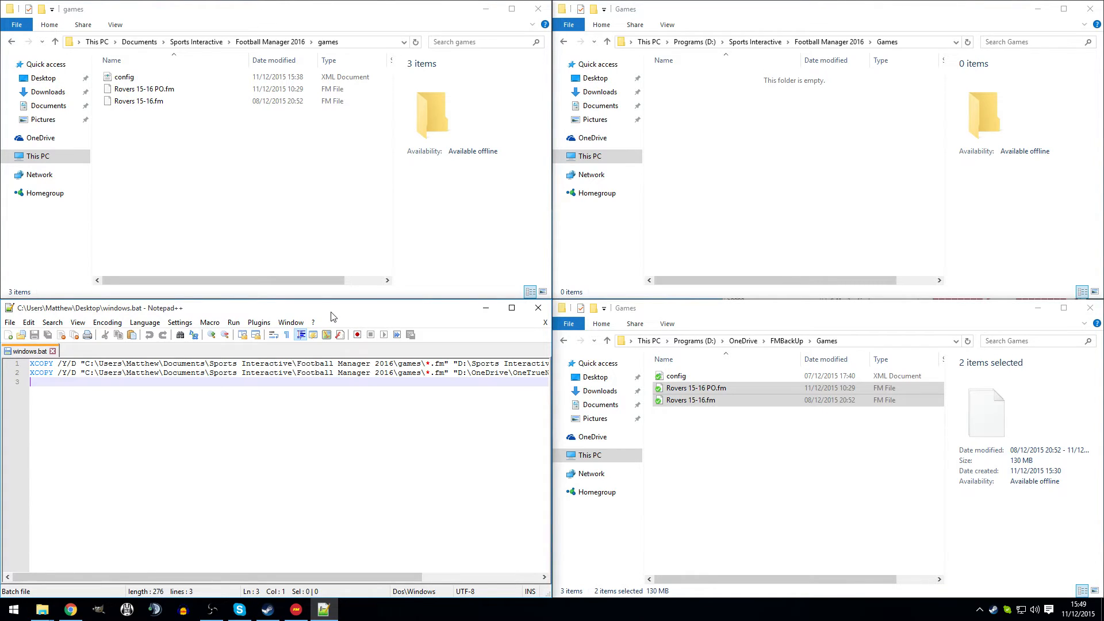
pyautogui.moveTo(353, 566)
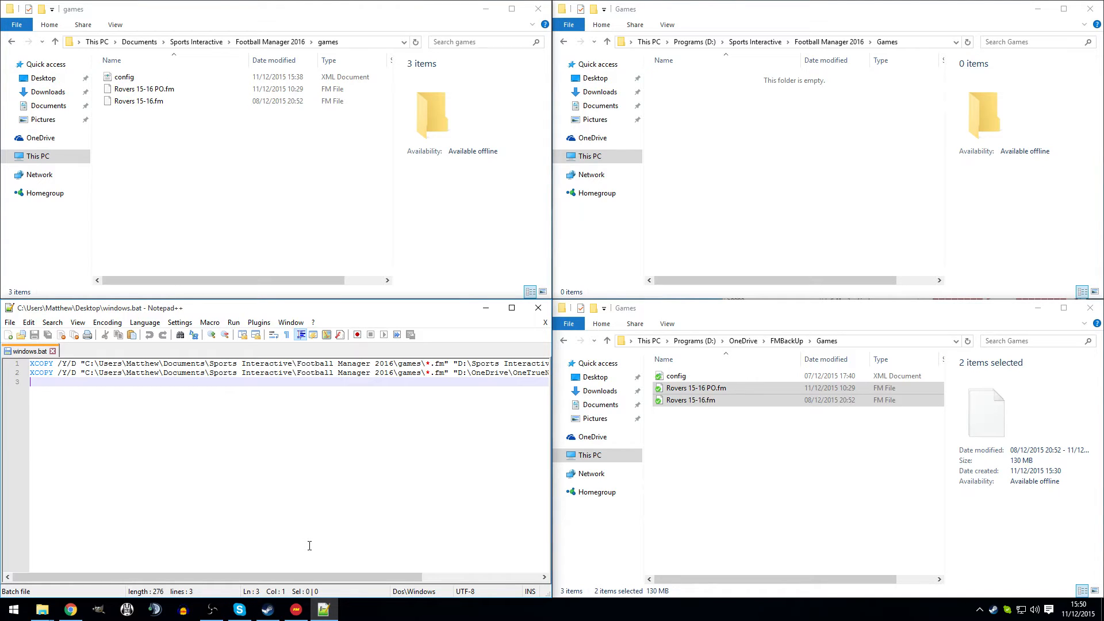
pyautogui.moveTo(326, 466)
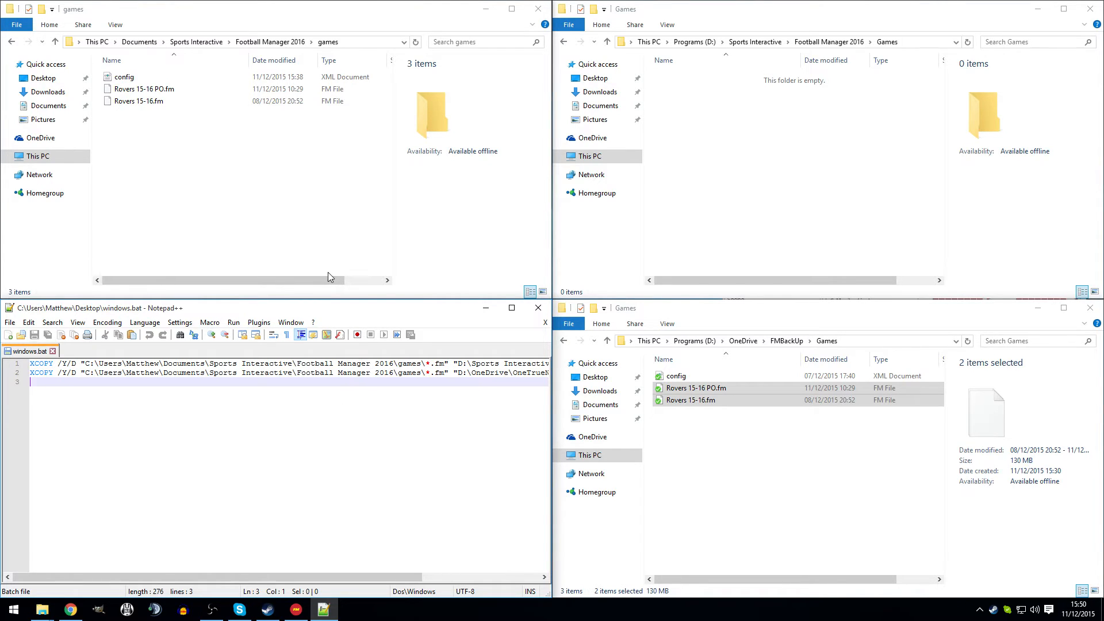
pyautogui.moveTo(534, 266)
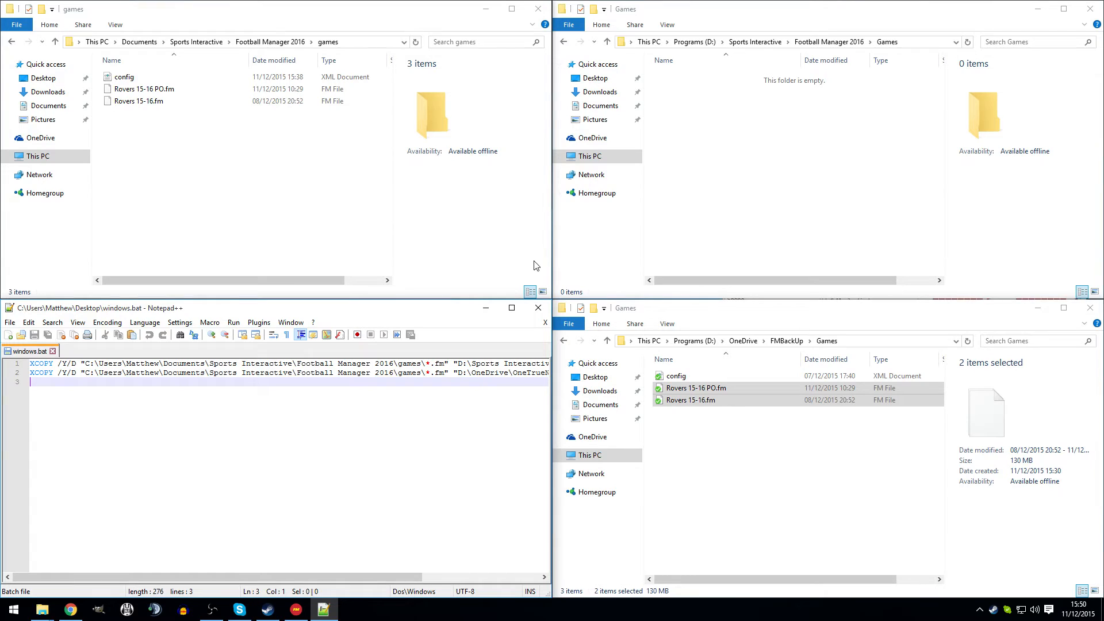
pyautogui.moveTo(387, 406)
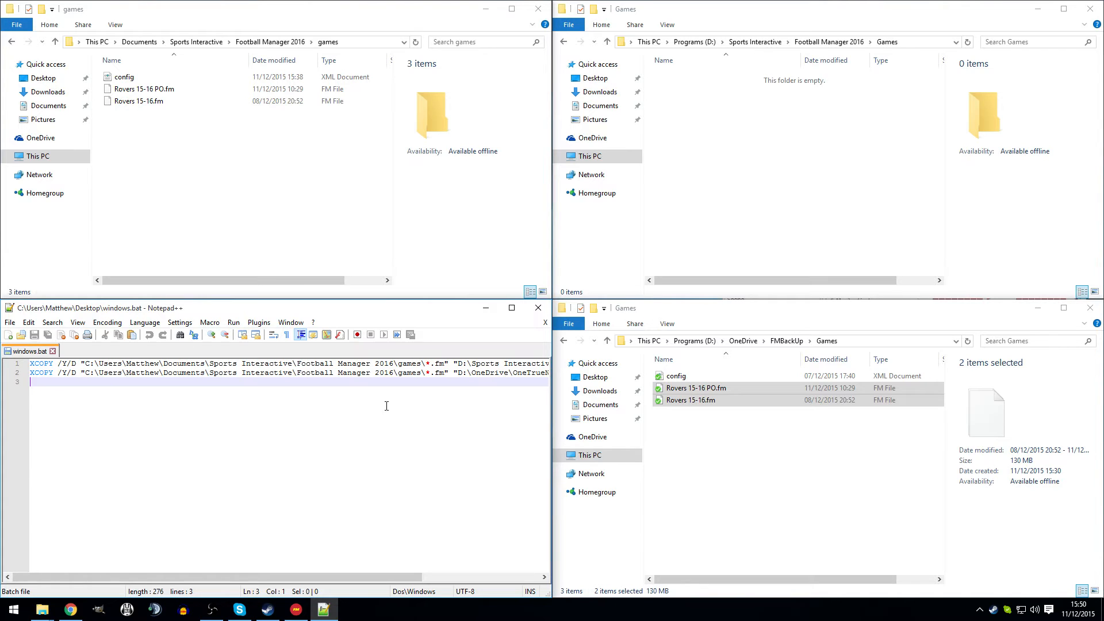
pyautogui.moveTo(399, 274)
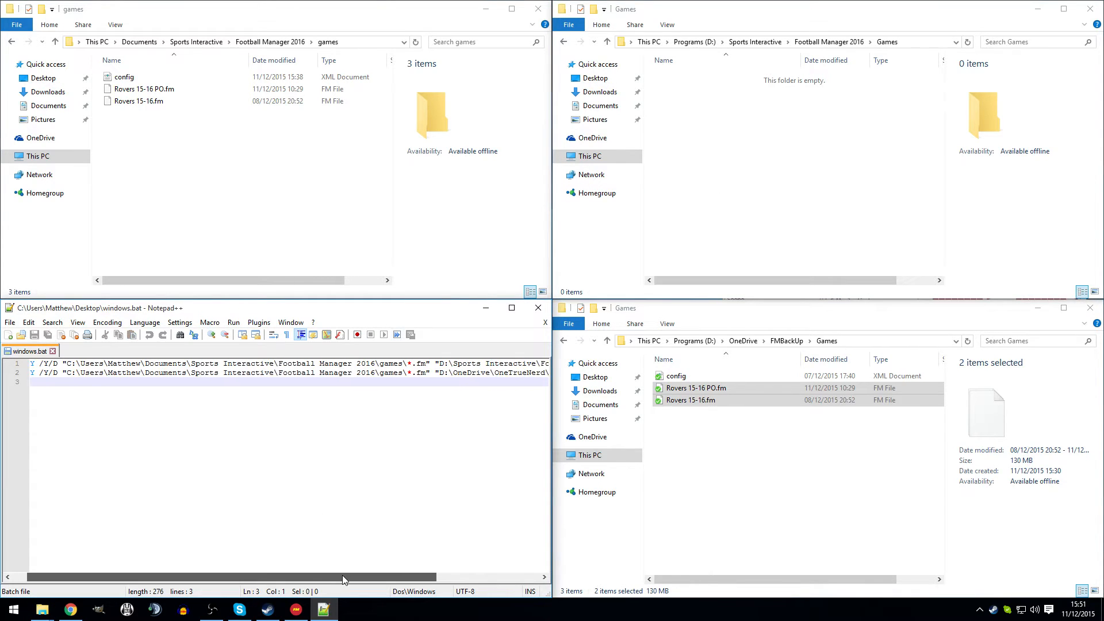
pyautogui.moveTo(345, 576); pyautogui.dragTo(485, 567)
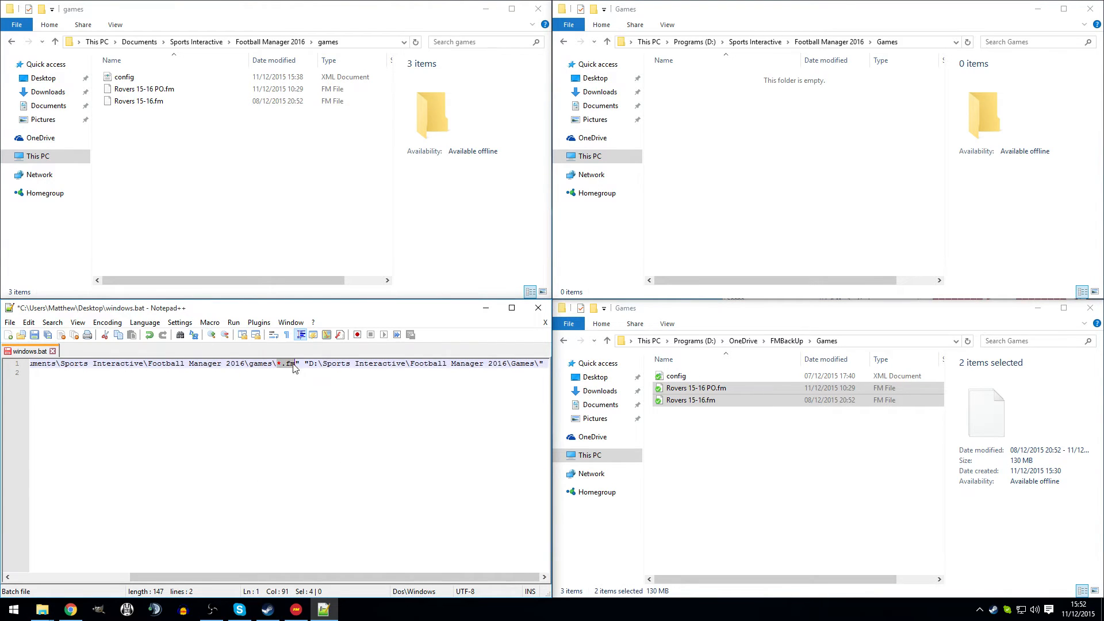
# Delete the OneDrive XCOPY line, keeping only the copy to D:\Sports Interactive\Football Manager 2016\Games
pyautogui.click(145, 88)
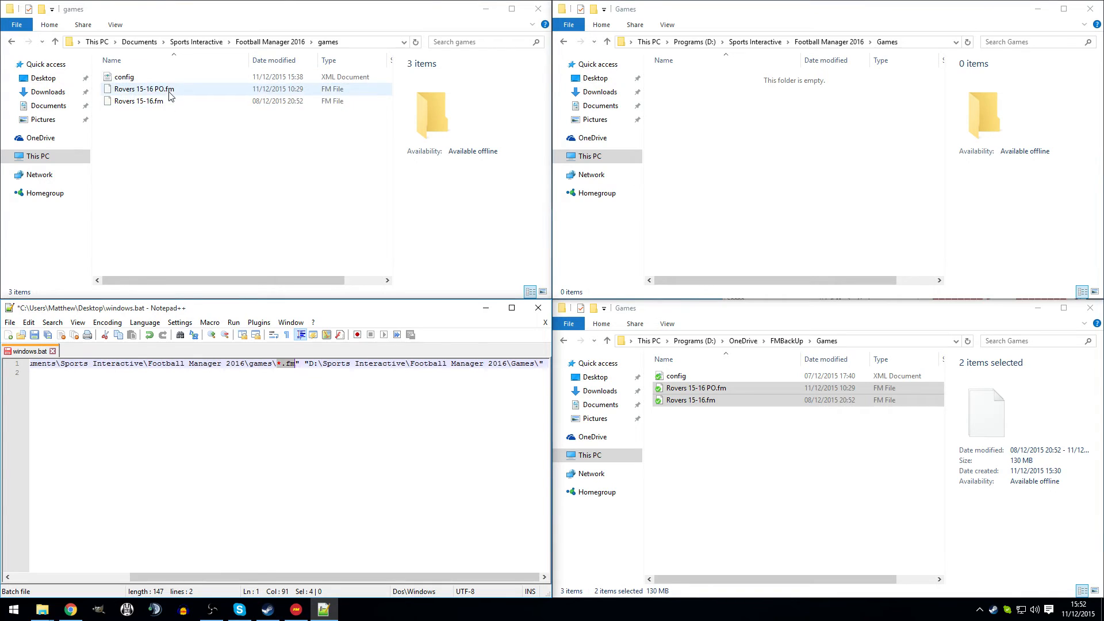
pyautogui.click(208, 165)
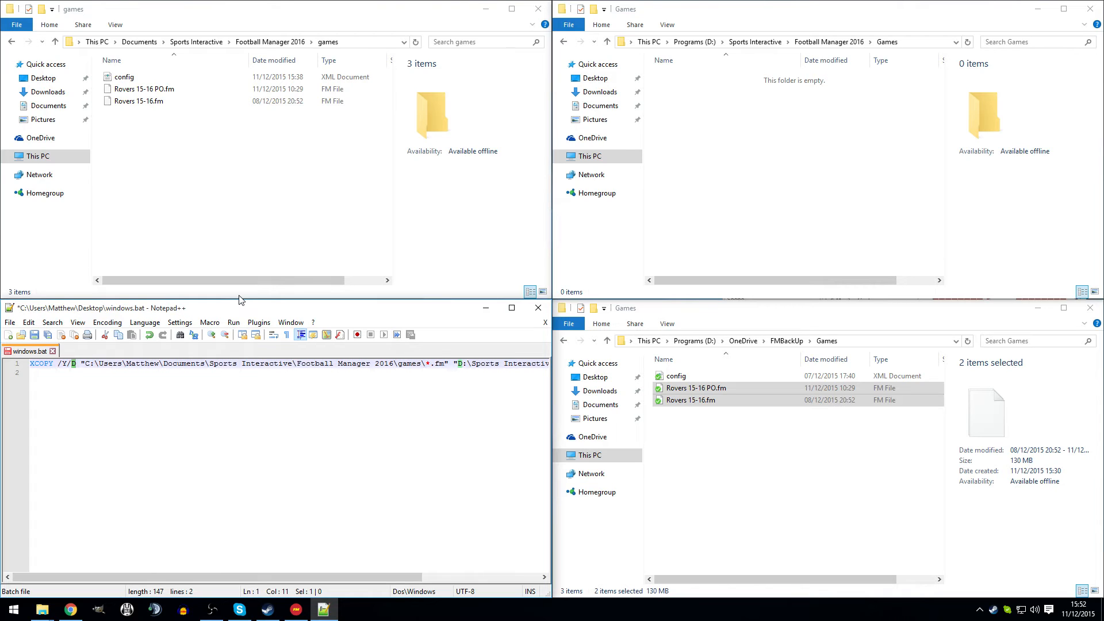
pyautogui.moveTo(355, 380)
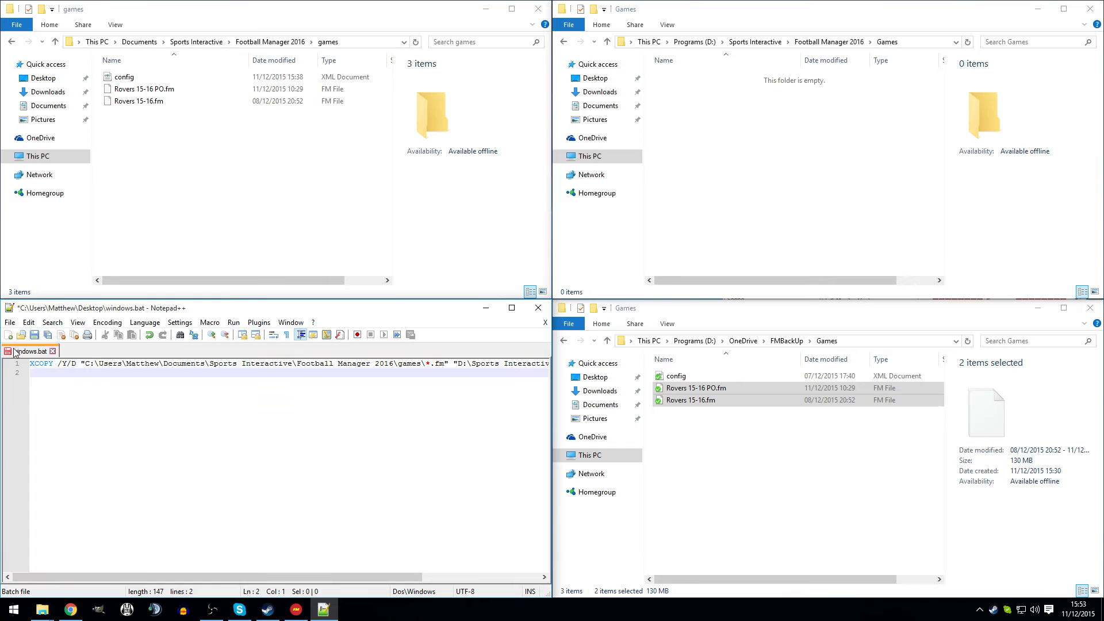
# Save the script as windows.bat on the Desktop, confirming replacement of the existing file
pyautogui.click(52, 322)
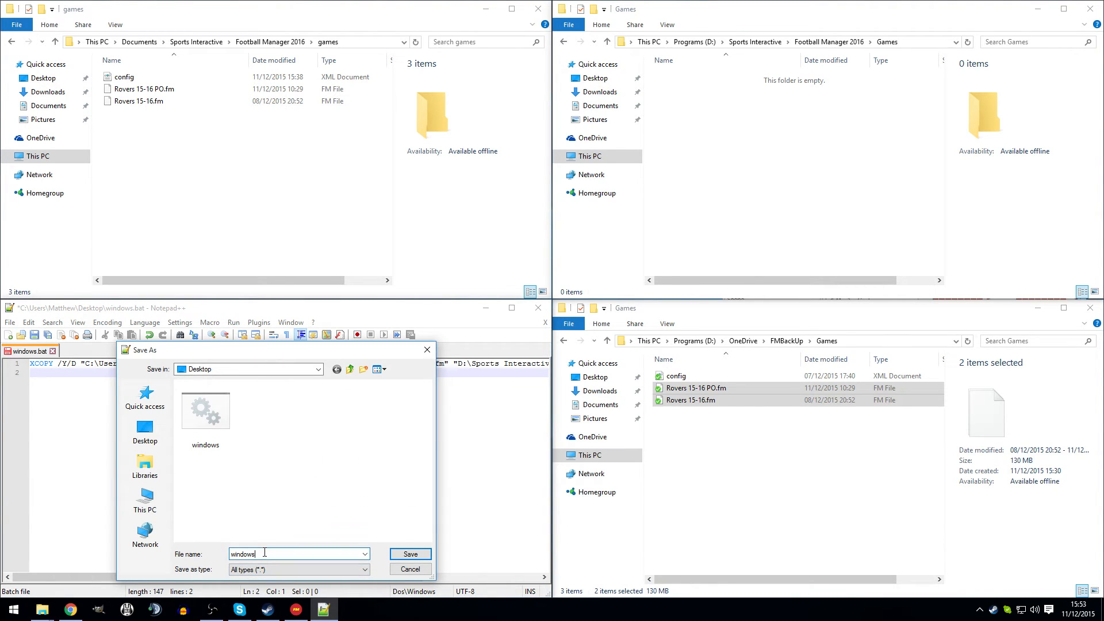
pyautogui.write('.bat')
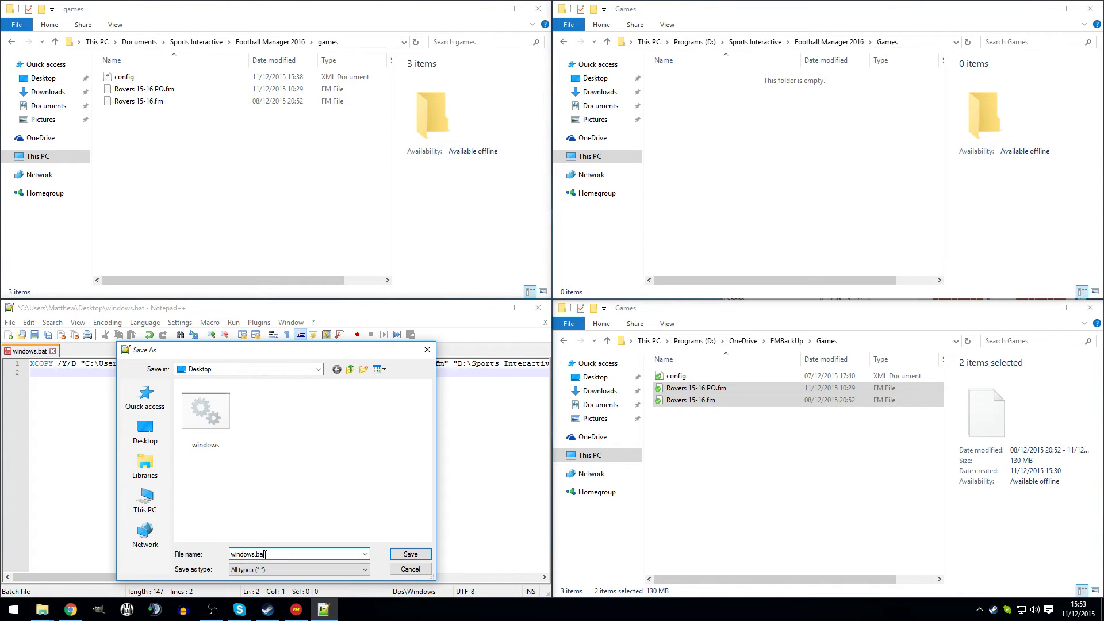
pyautogui.click(411, 554)
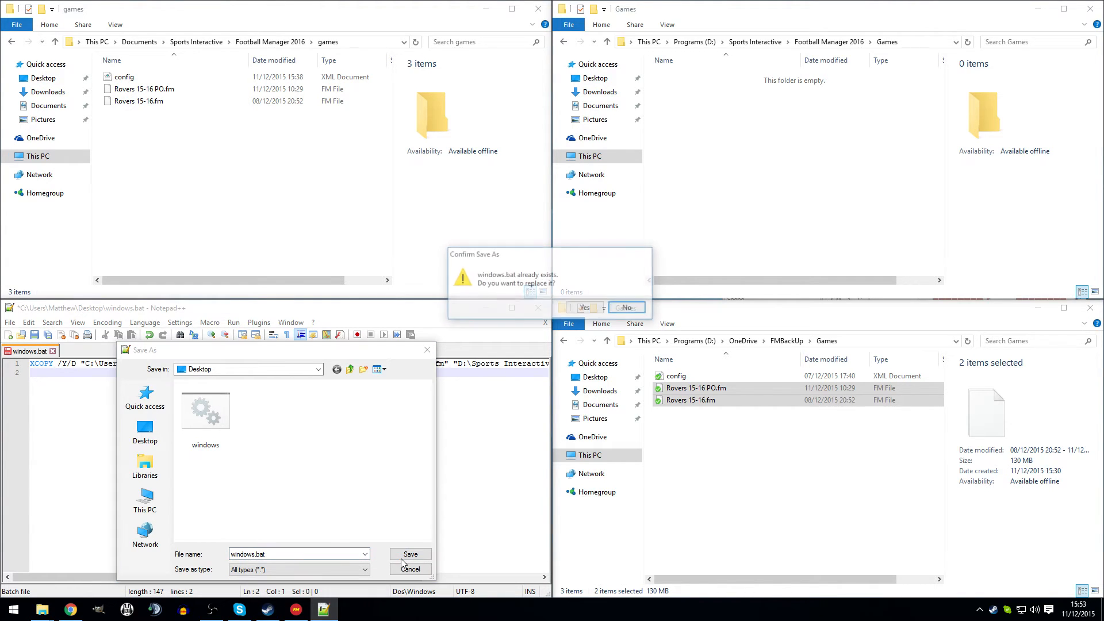
pyautogui.click(584, 308)
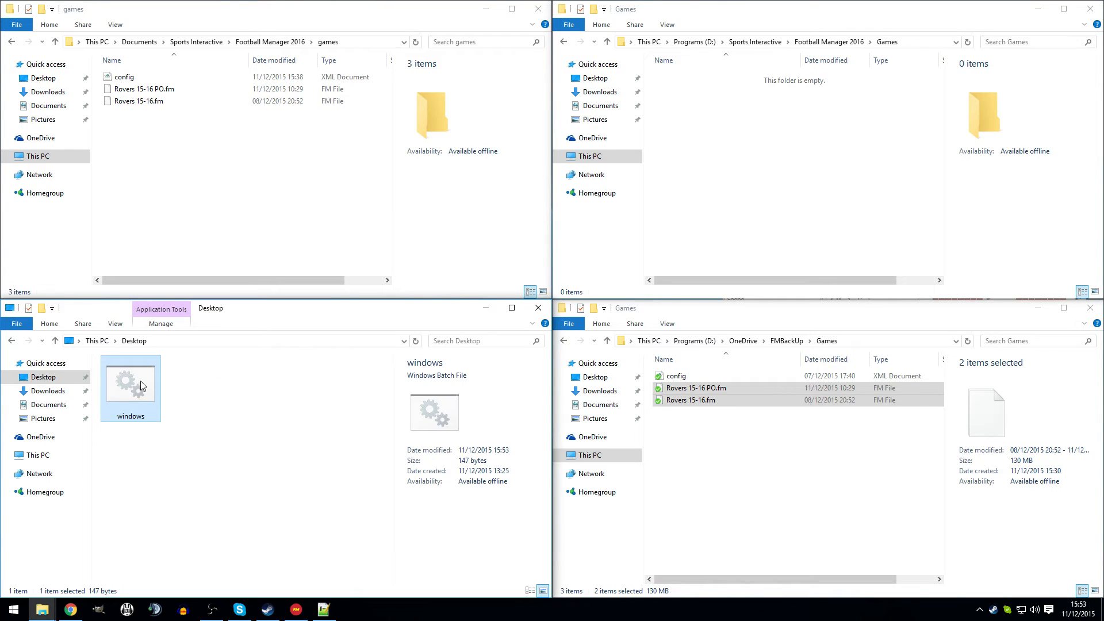
pyautogui.moveTo(256, 200)
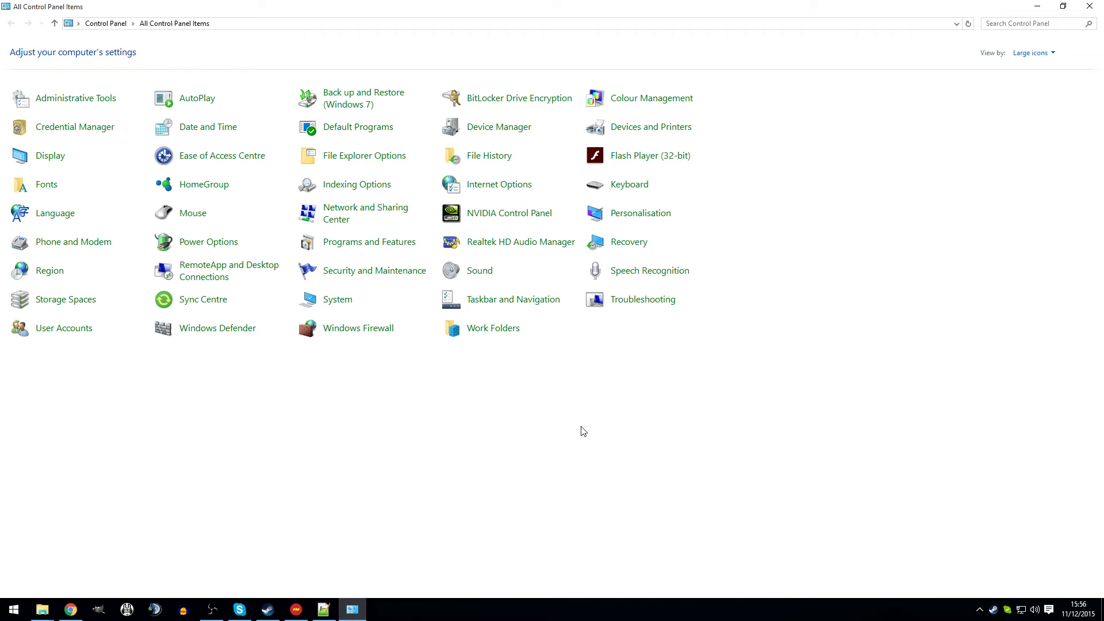
pyautogui.moveTo(490, 155)
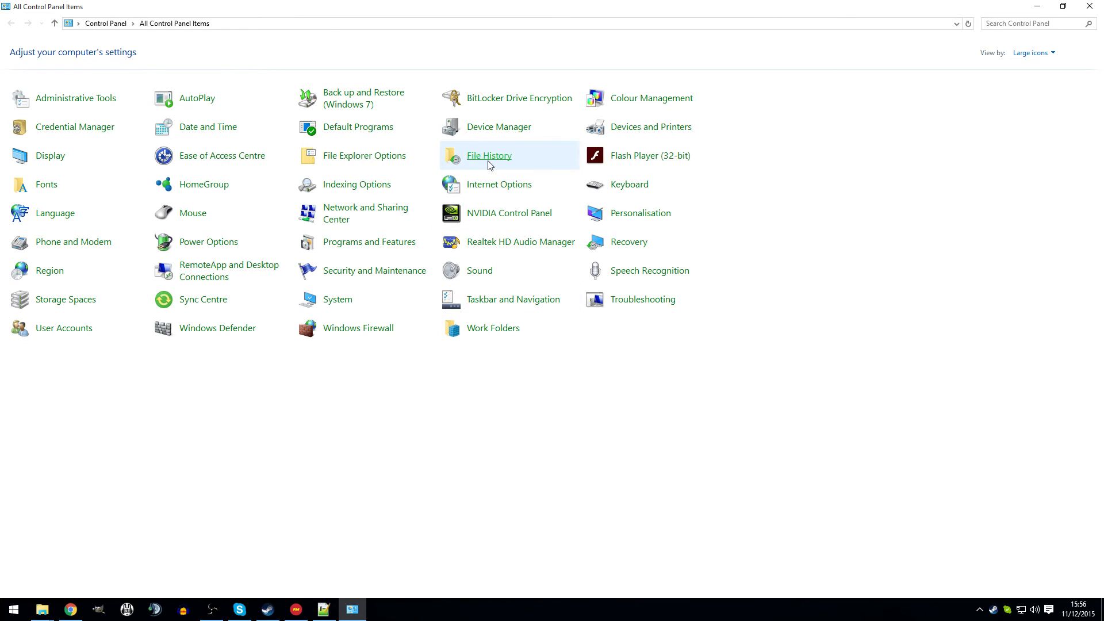
pyautogui.moveTo(304, 155)
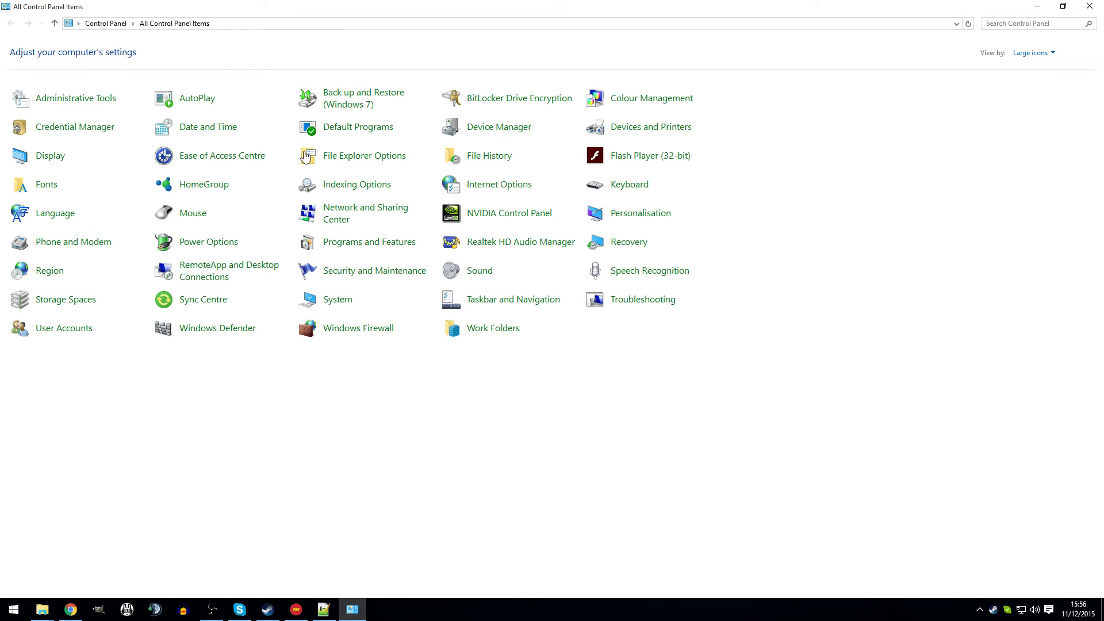
pyautogui.moveTo(488, 155)
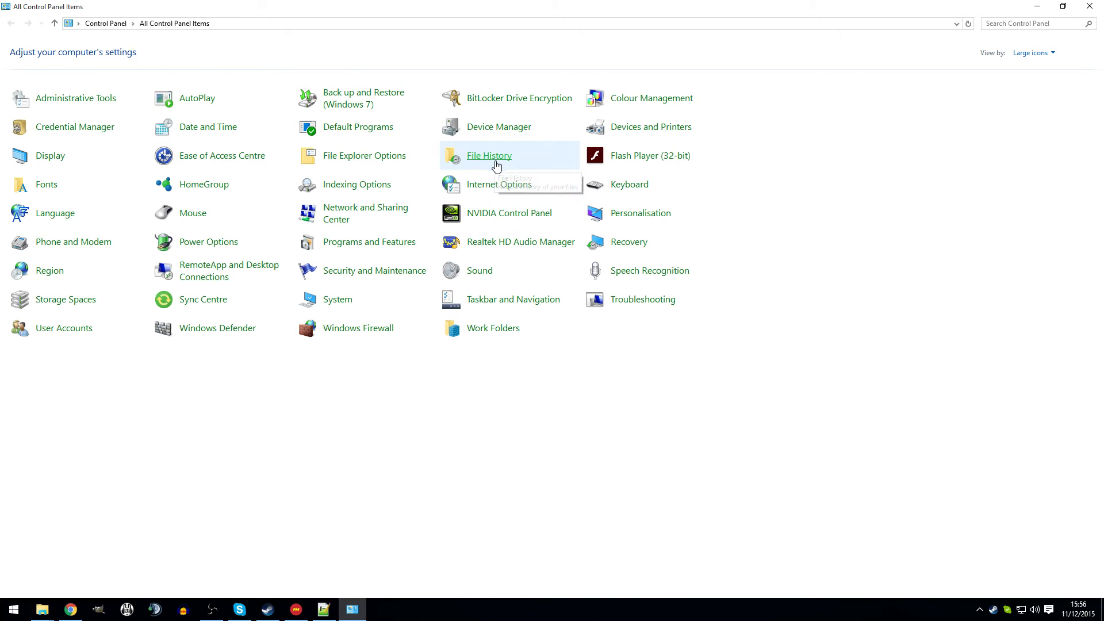
# Open File History from All Control Panel Items
pyautogui.click(489, 155)
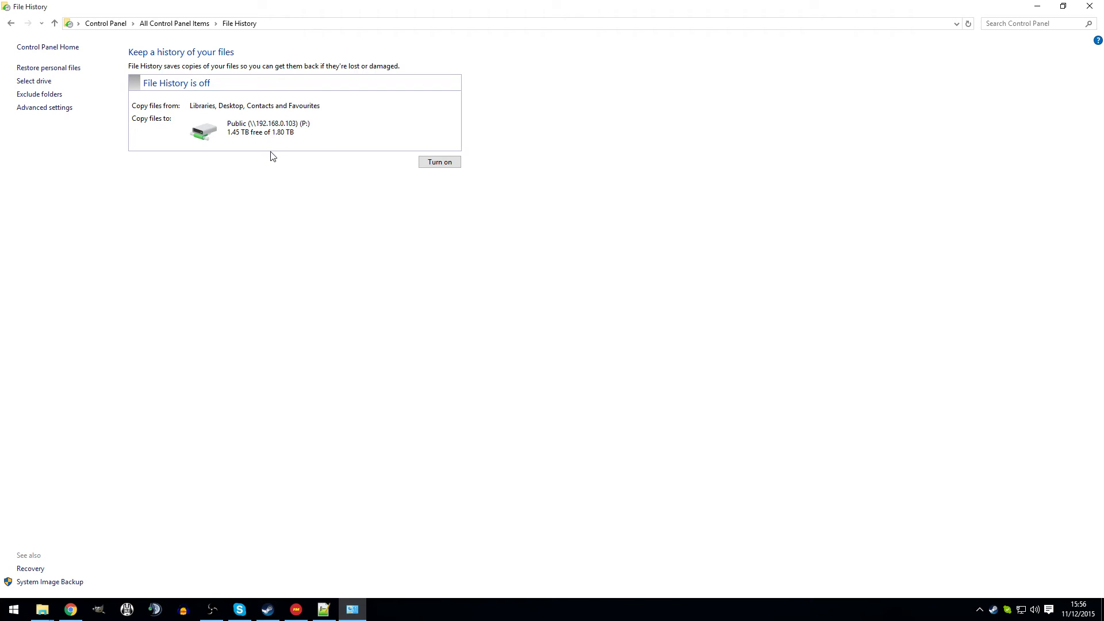
pyautogui.moveTo(299, 204)
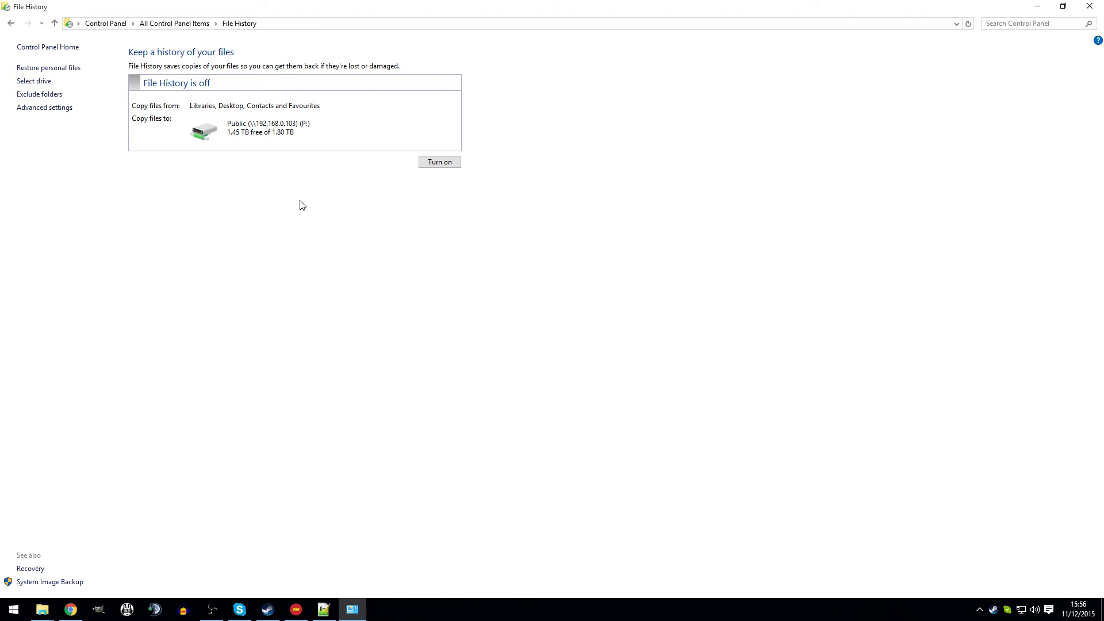
pyautogui.moveTo(306, 193)
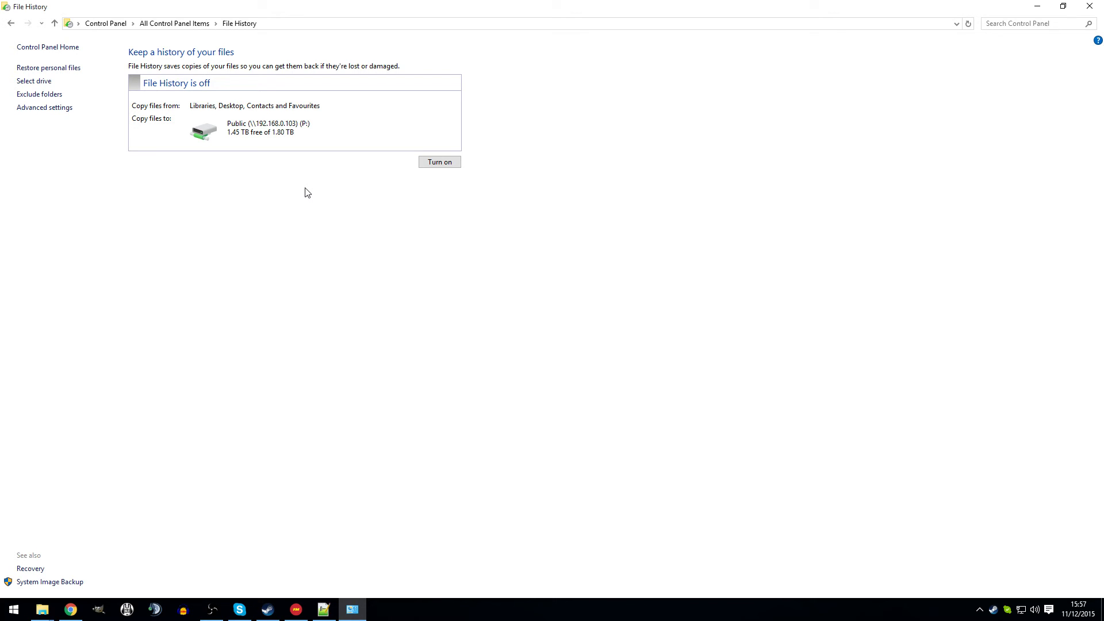
pyautogui.moveTo(385, 170)
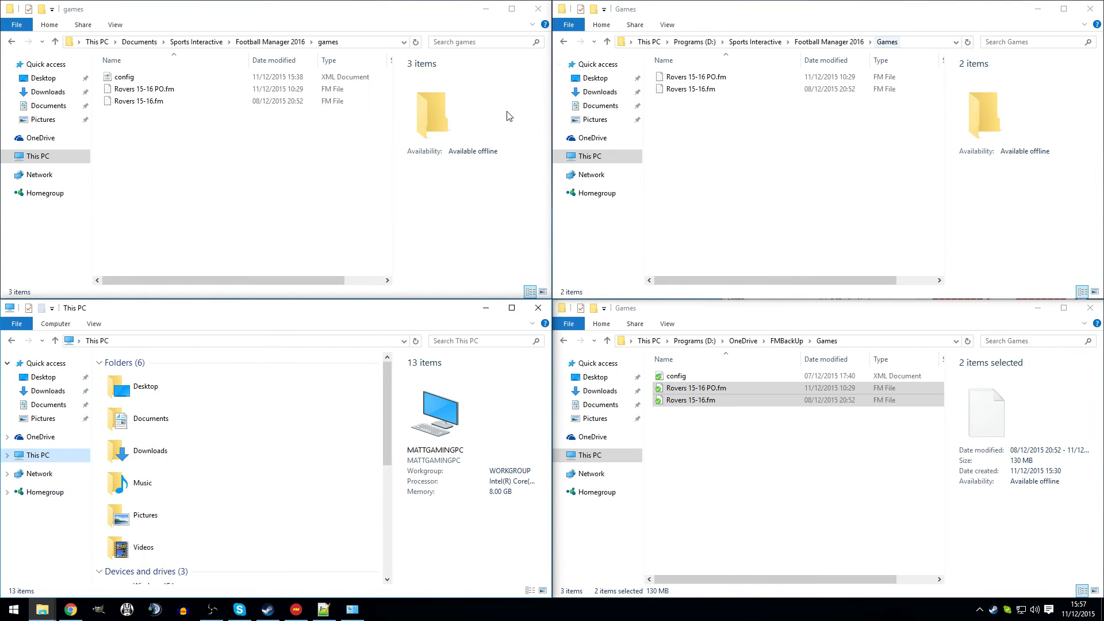
# Open Rovers 15-16.fm's Properties and view its Previous Versions page
pyautogui.rightClick(137, 101)
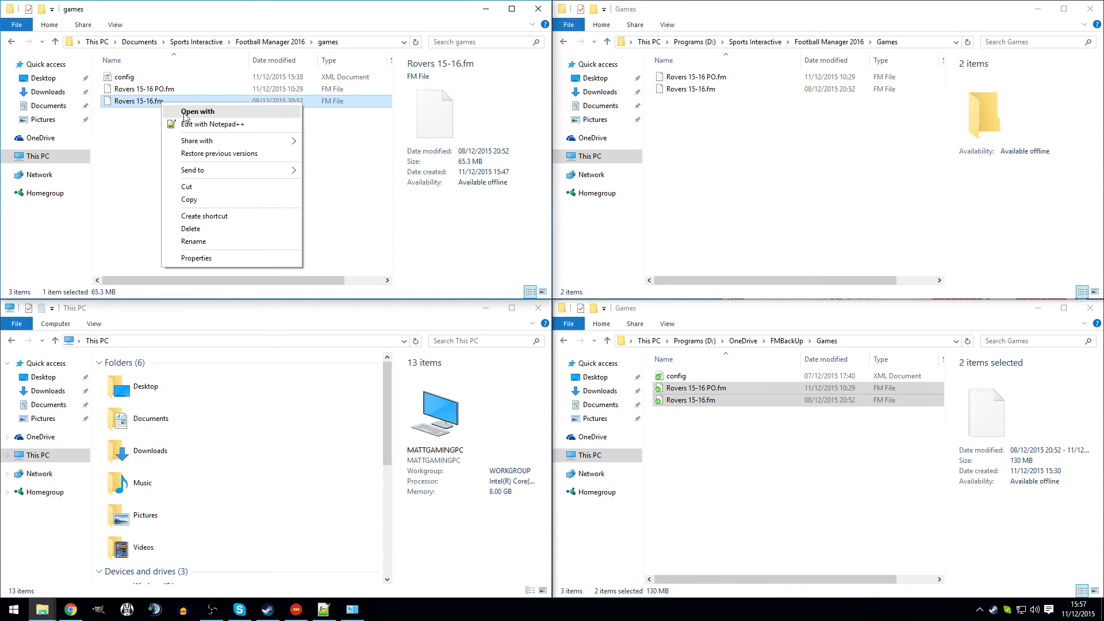
pyautogui.click(196, 258)
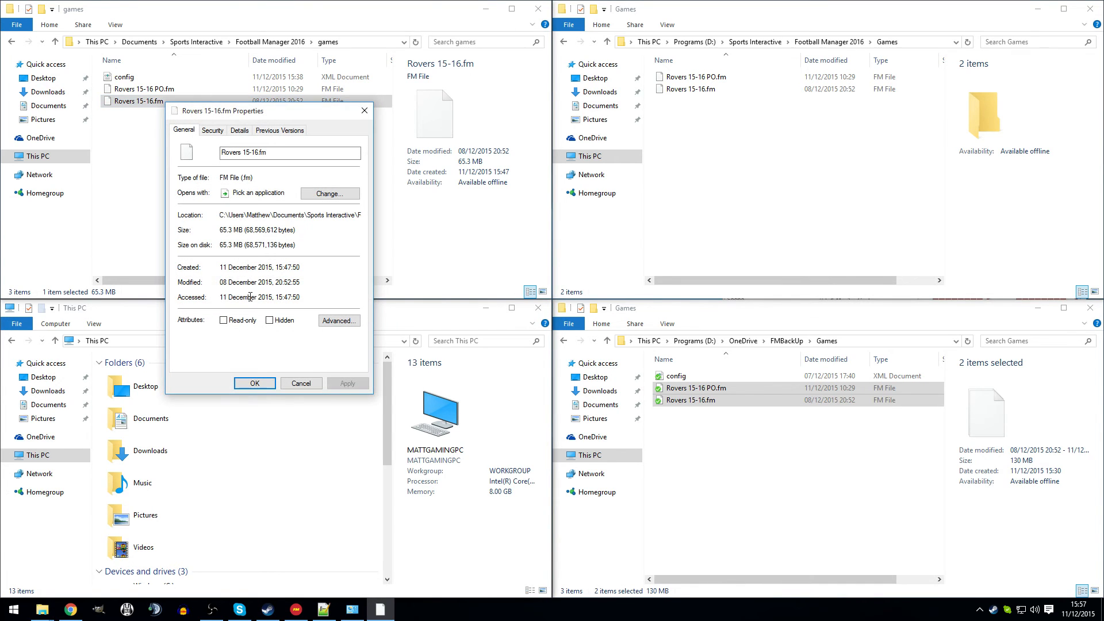
pyautogui.moveTo(255, 302)
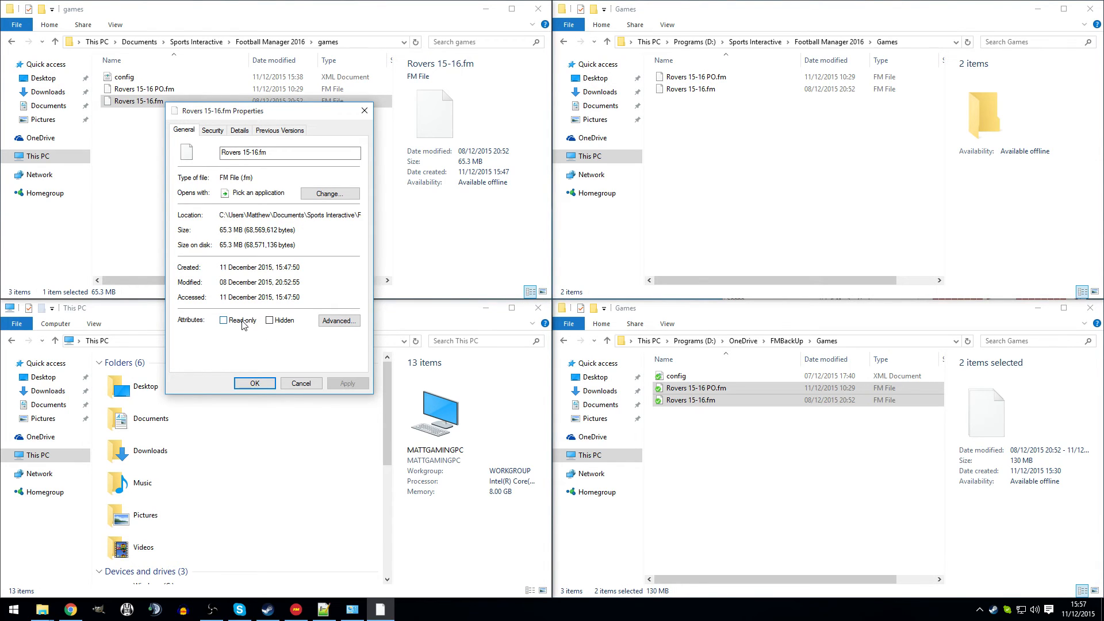
pyautogui.click(279, 130)
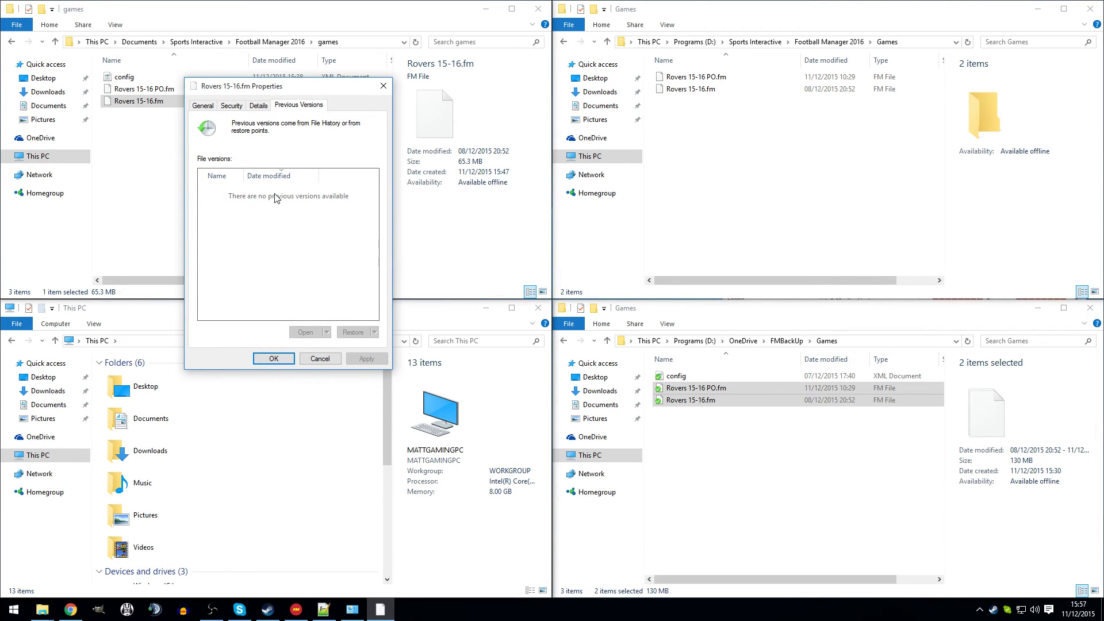
pyautogui.moveTo(300, 204)
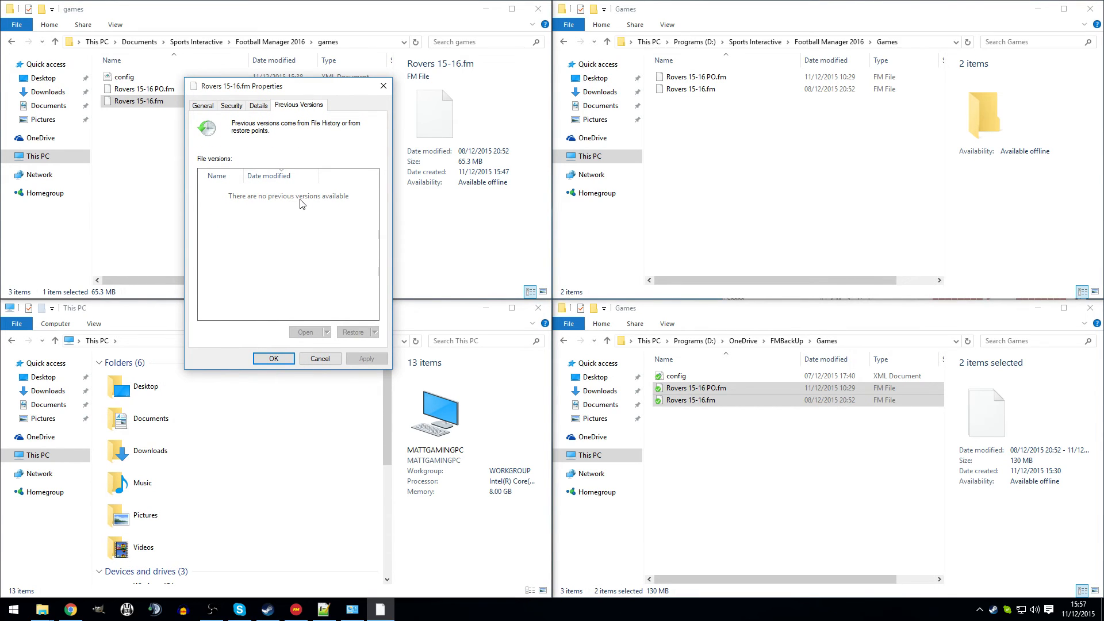
pyautogui.moveTo(311, 203)
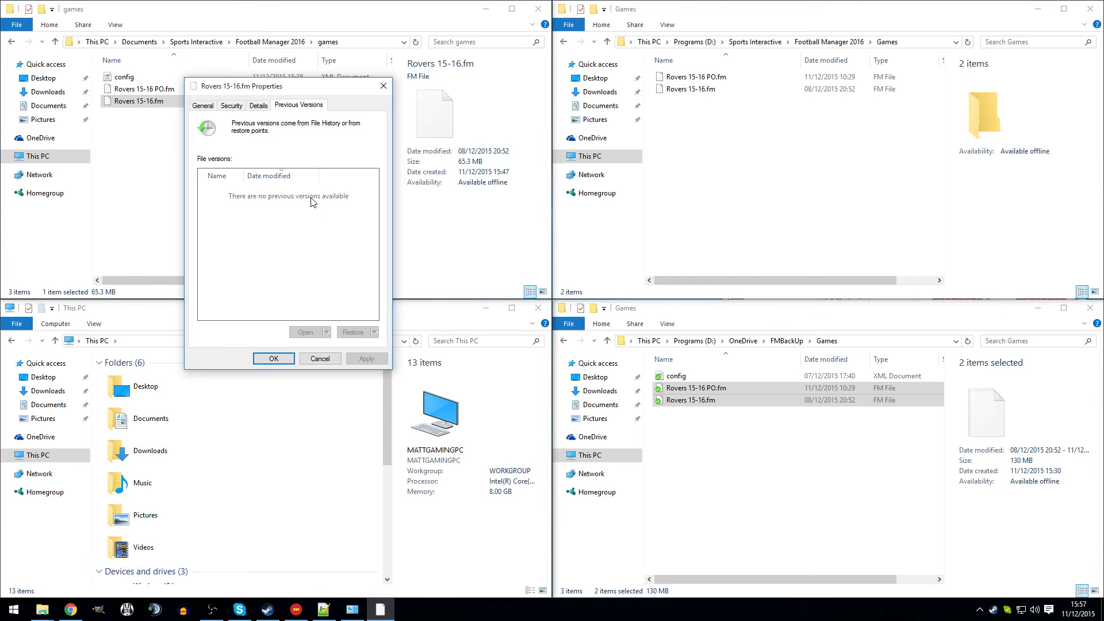
pyautogui.moveTo(319, 302)
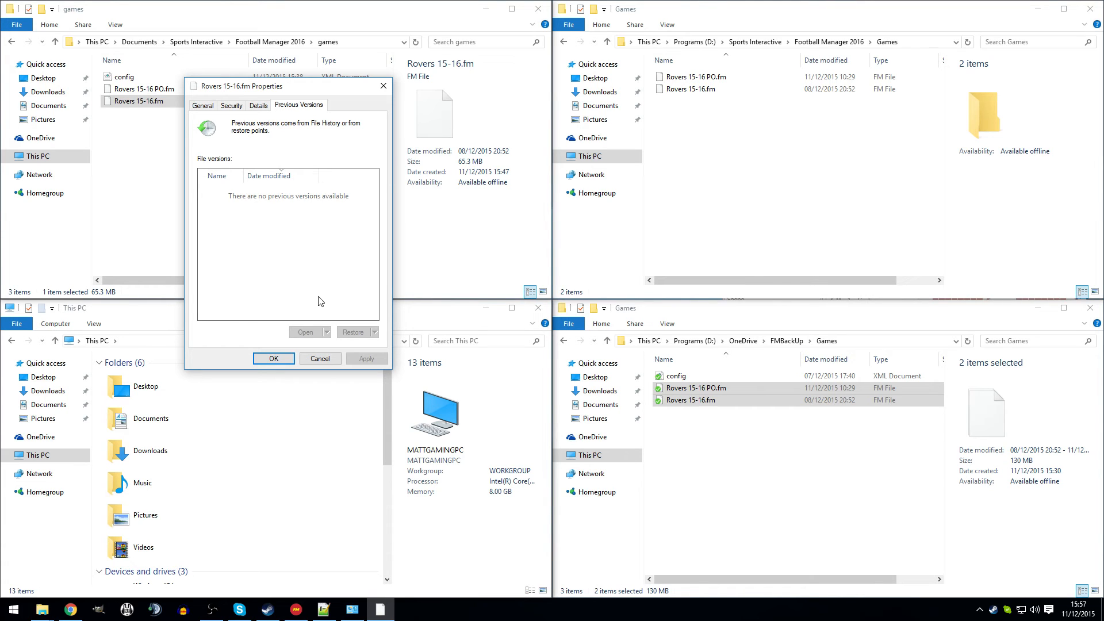
pyautogui.moveTo(300, 194)
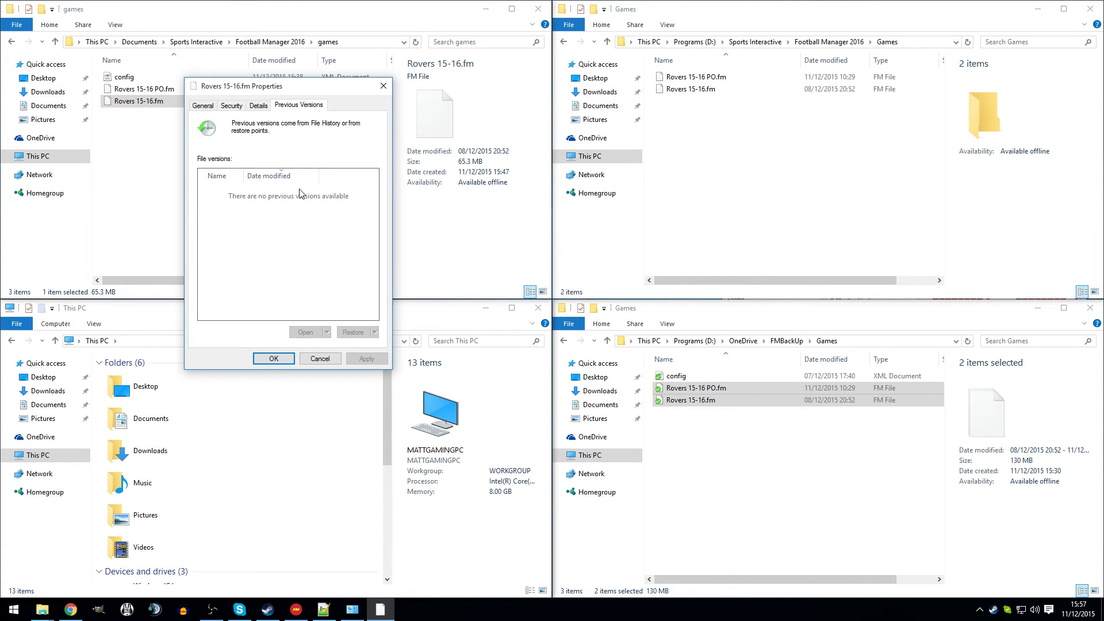
pyautogui.moveTo(324, 332)
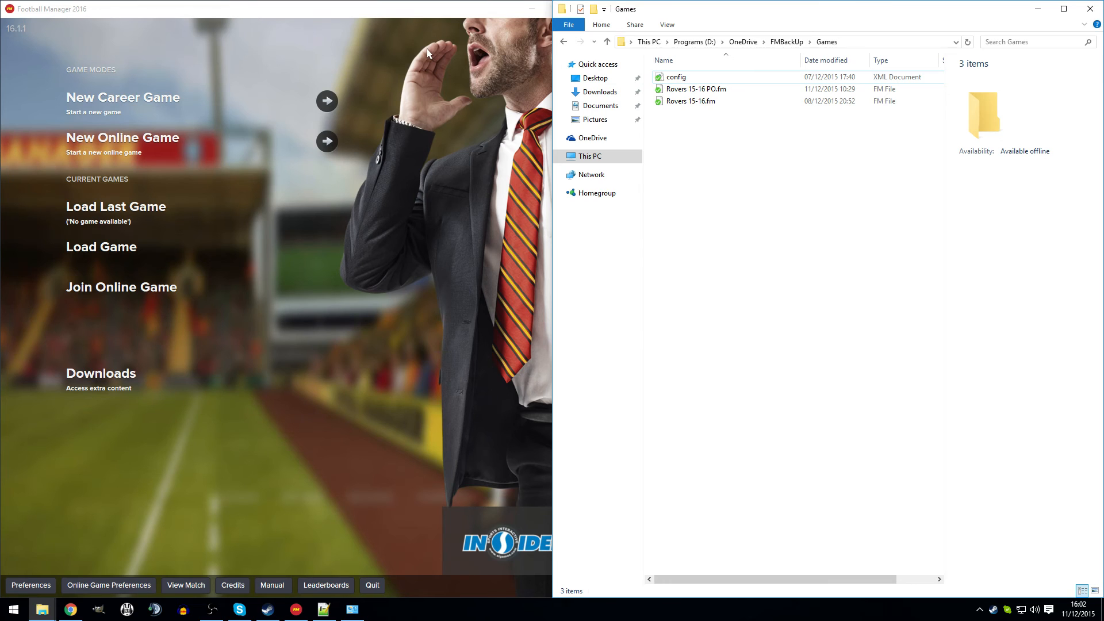
pyautogui.moveTo(476, 259)
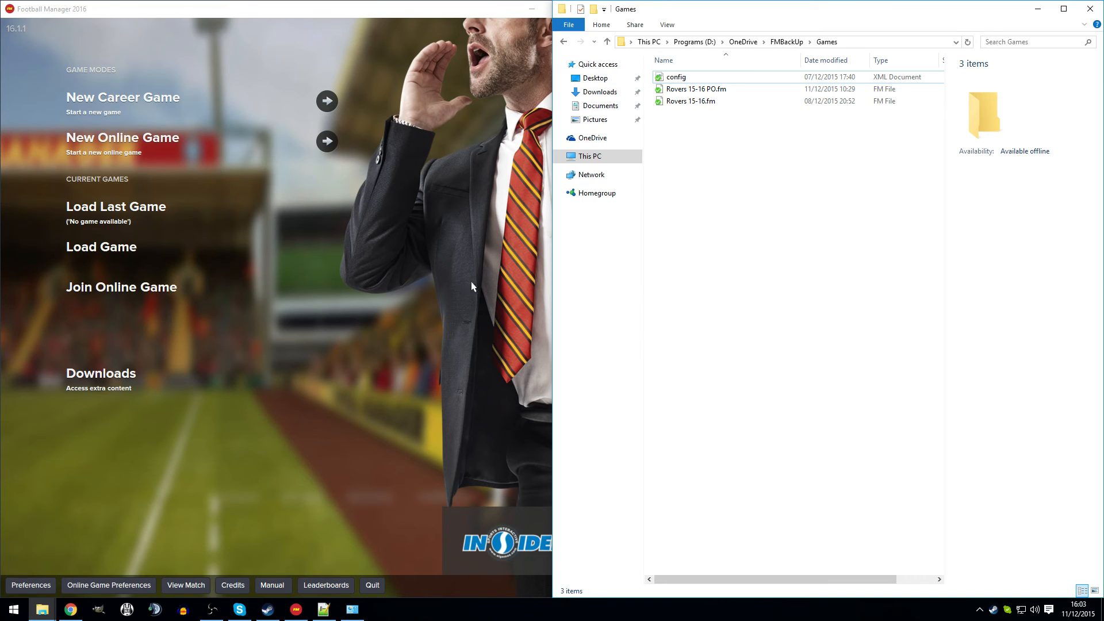
# Load the Rovers 15-16 PO save from MATTGAMINGPC > D: > OneDrive > FMBackUp > Games
pyautogui.click(101, 246)
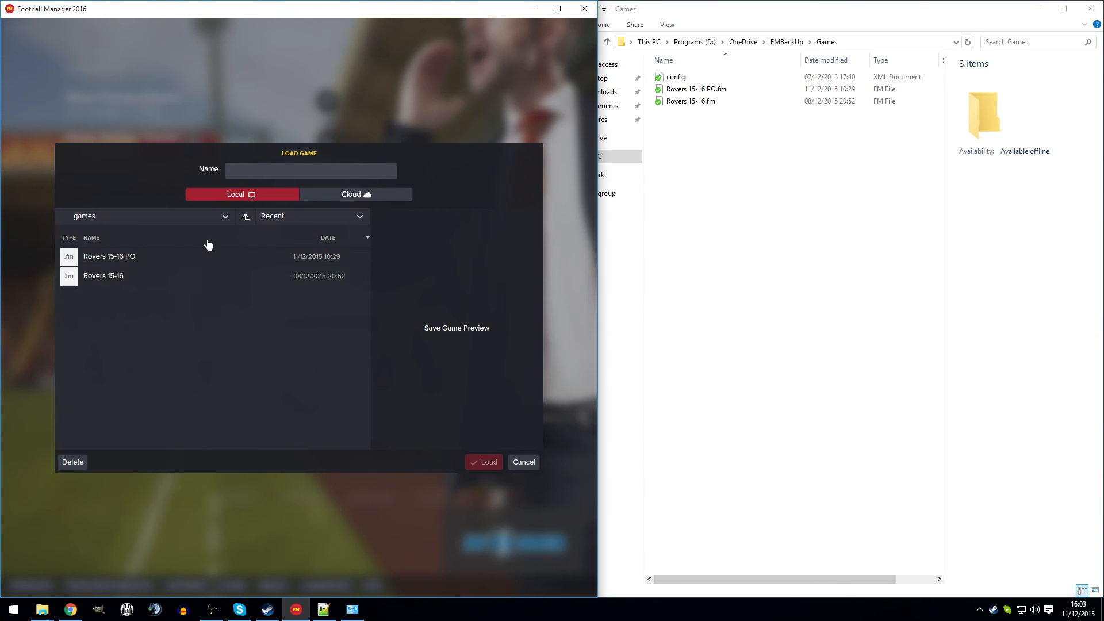
pyautogui.click(224, 216)
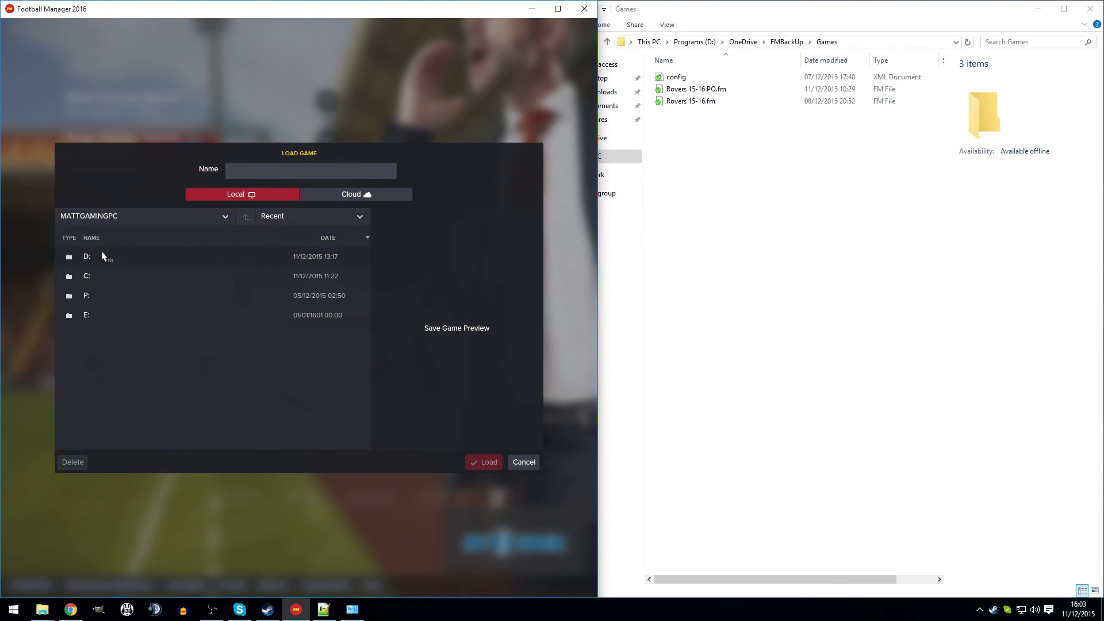
pyautogui.doubleClick(87, 255)
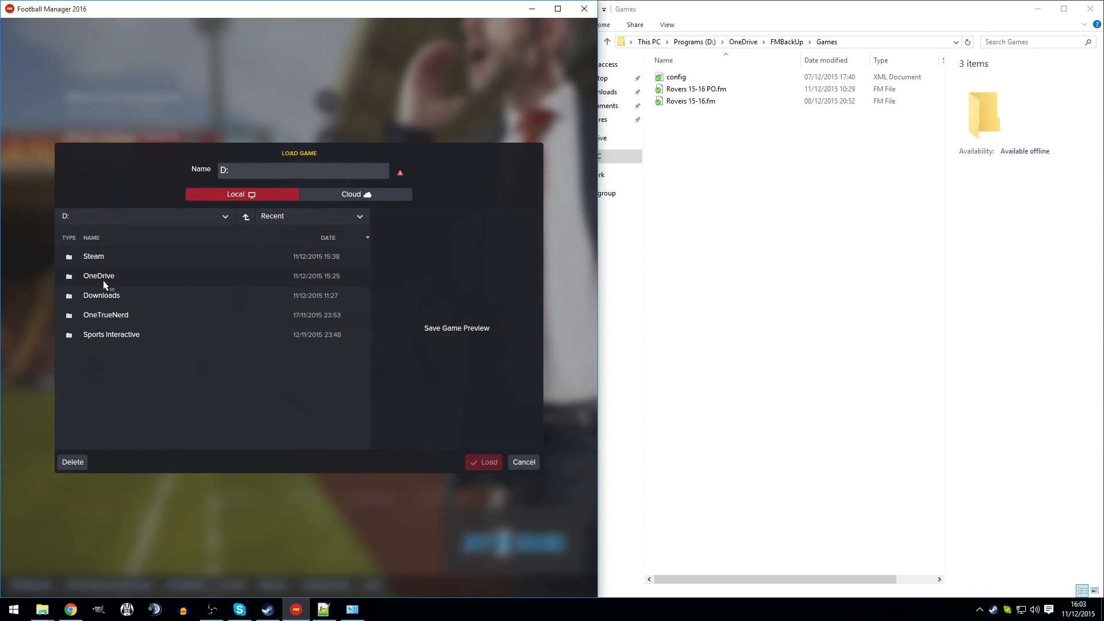
pyautogui.doubleClick(99, 275)
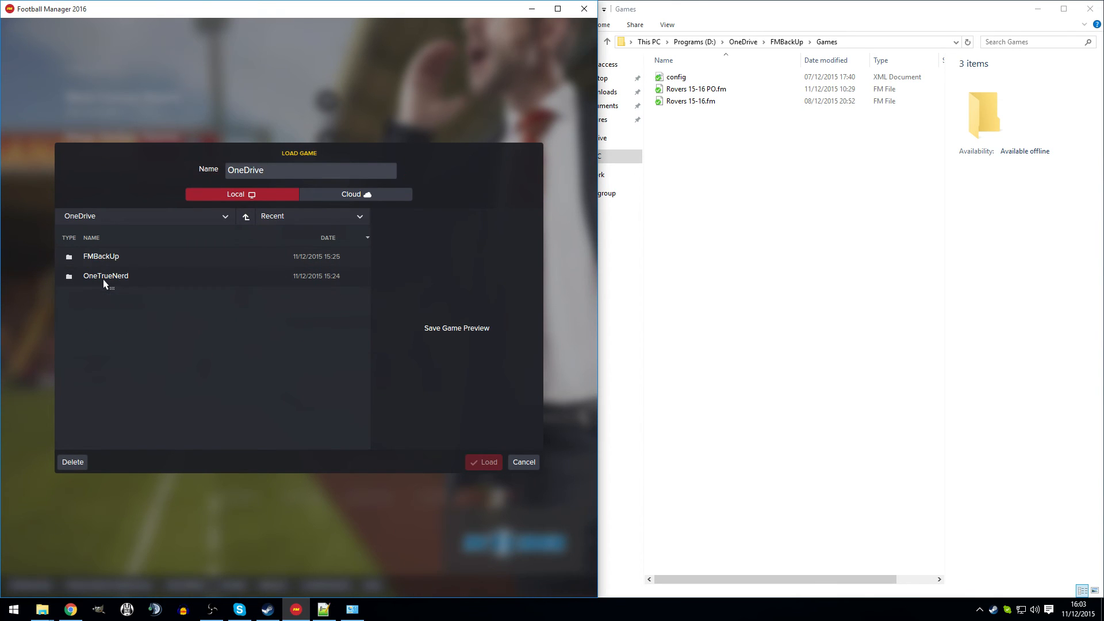
pyautogui.doubleClick(101, 256)
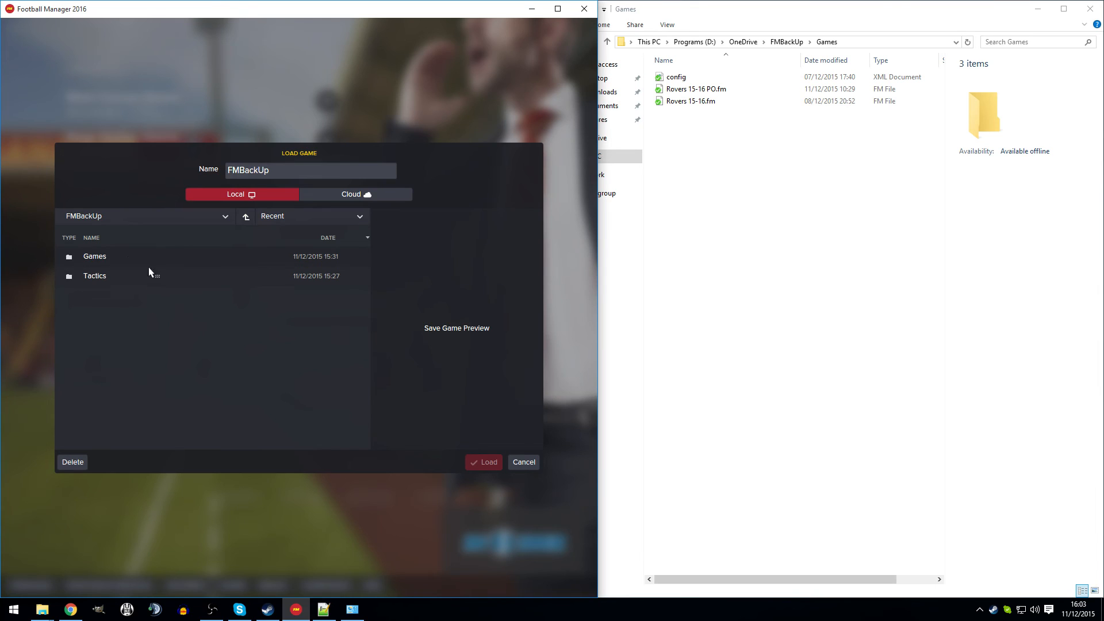
pyautogui.doubleClick(94, 255)
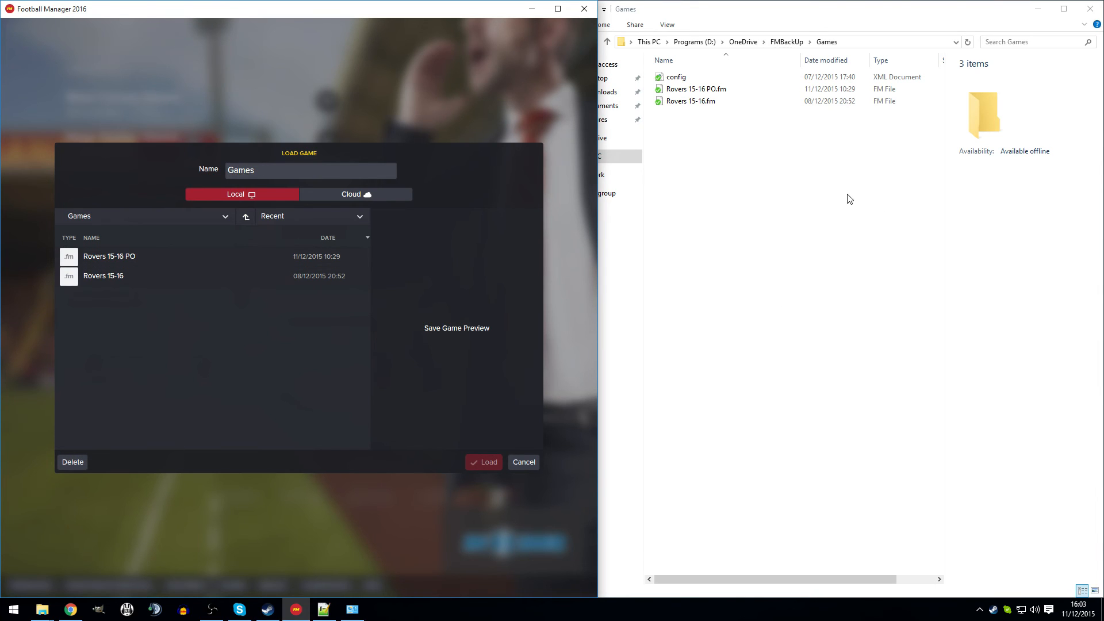
pyautogui.moveTo(226, 293)
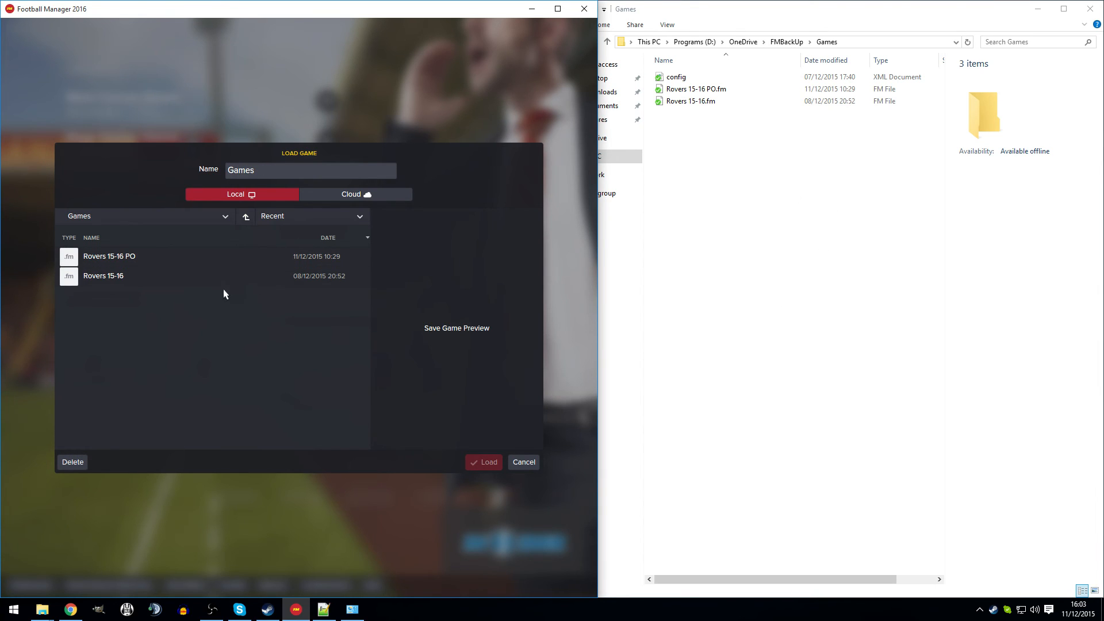
pyautogui.click(109, 256)
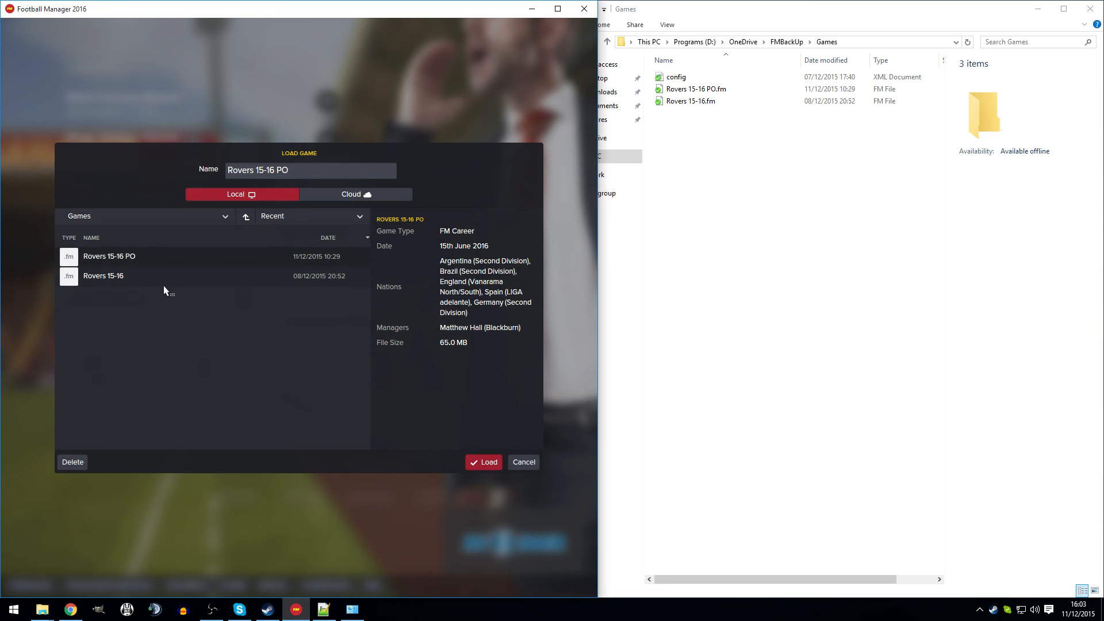
pyautogui.click(482, 463)
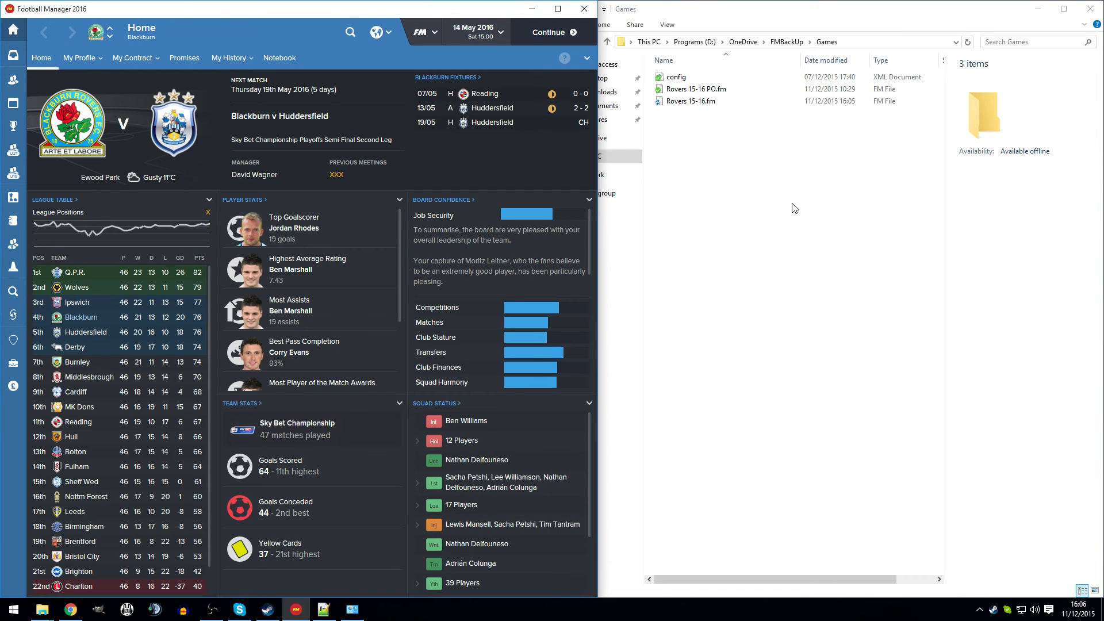
# Check Rovers 15-16.fm's modified time in Explorer, then save the Blackburn career from the FM menu
pyautogui.click(692, 101)
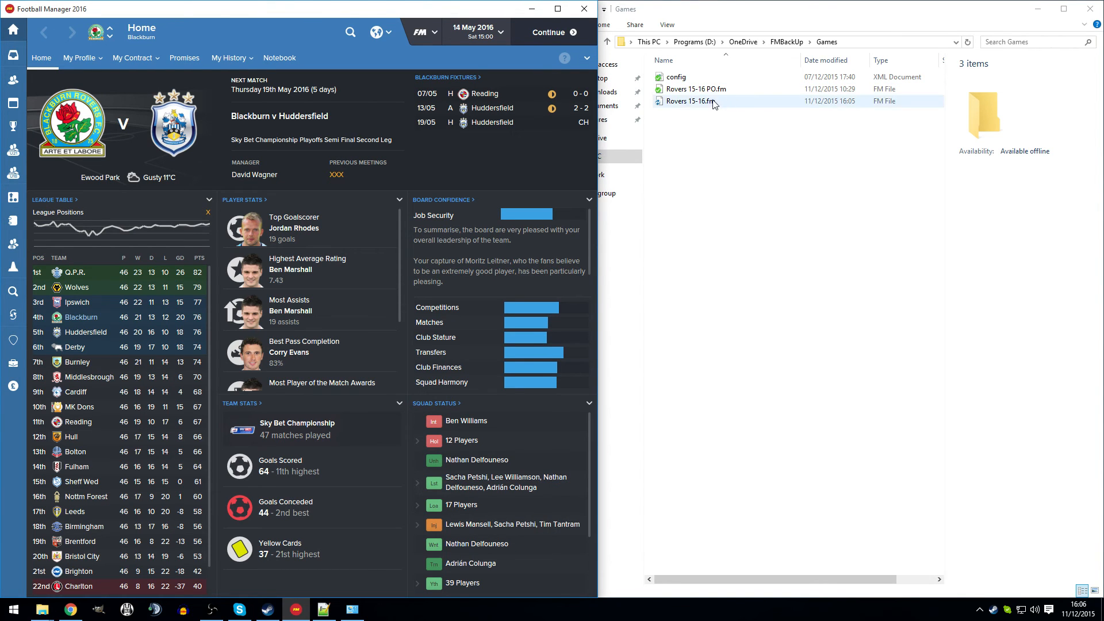
pyautogui.click(691, 101)
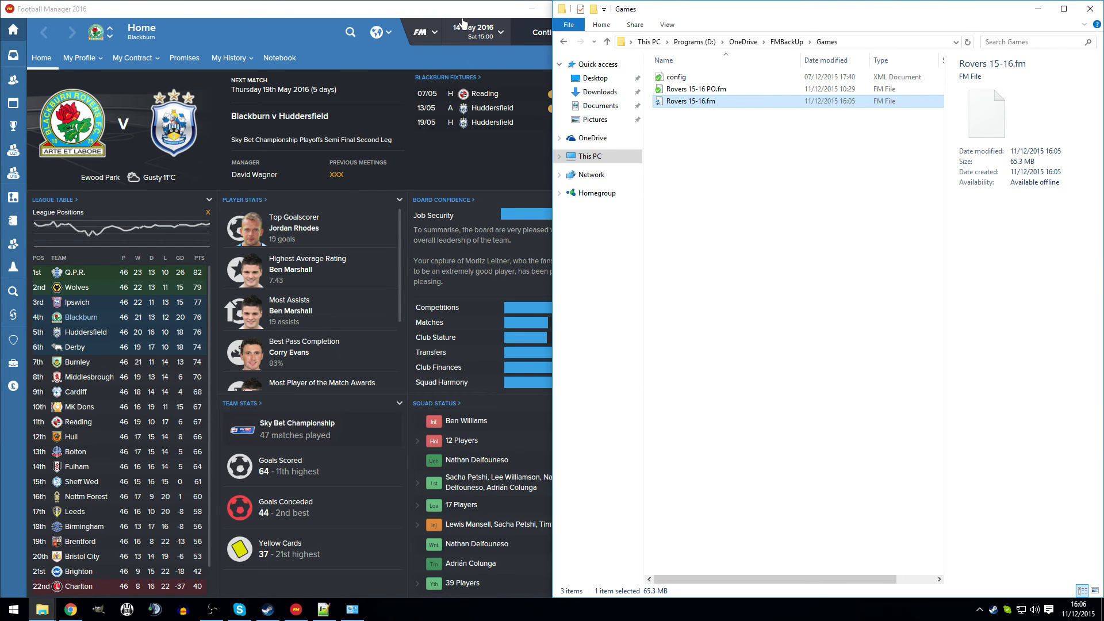
pyautogui.click(421, 32)
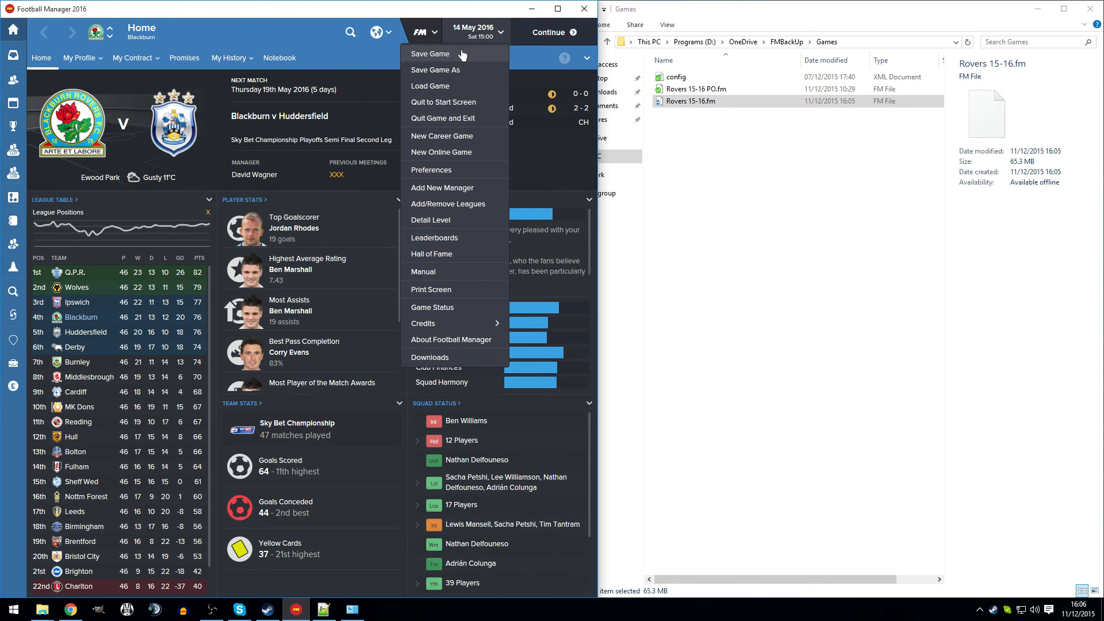
pyautogui.click(430, 54)
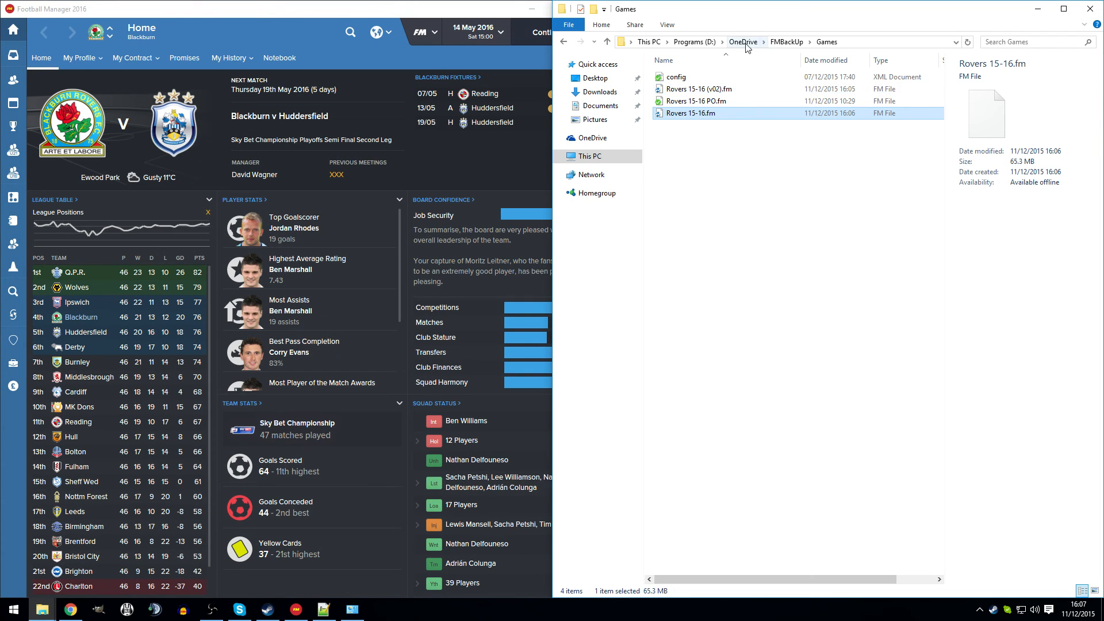
# Inspect the new Rovers 15-16 (v02).fm copy's details, then deselect to review all five files
pyautogui.click(701, 88)
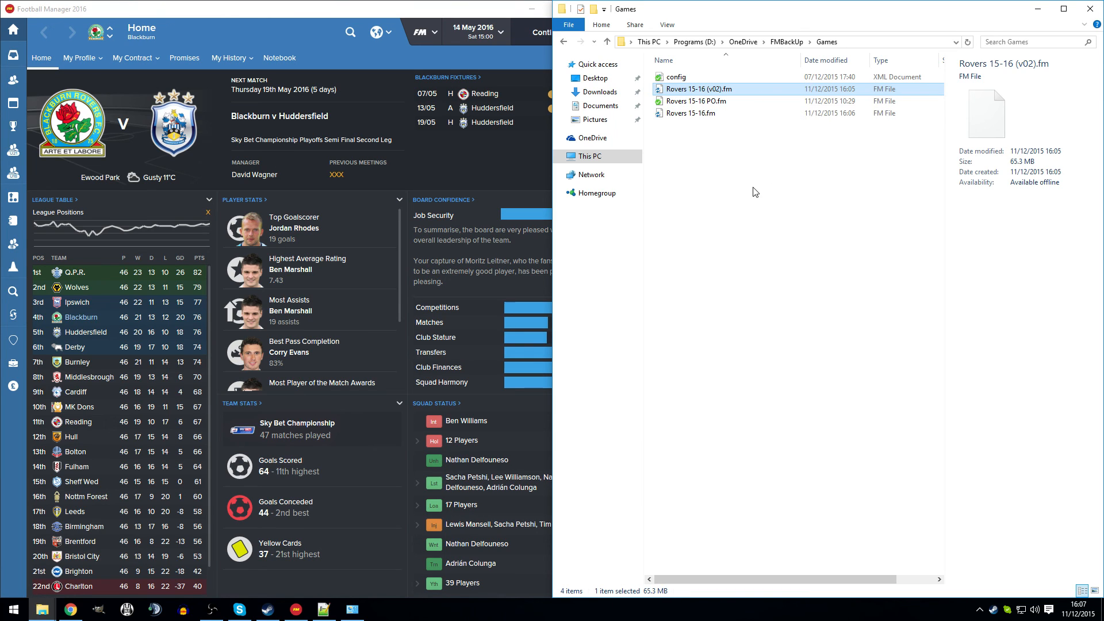
pyautogui.click(692, 112)
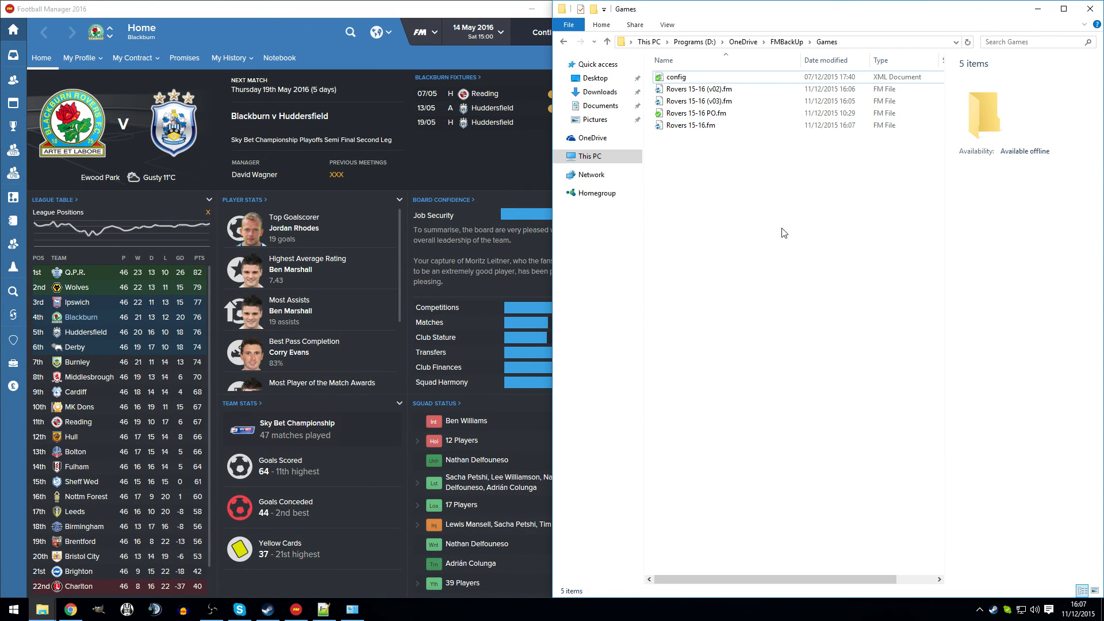
pyautogui.moveTo(422, 465)
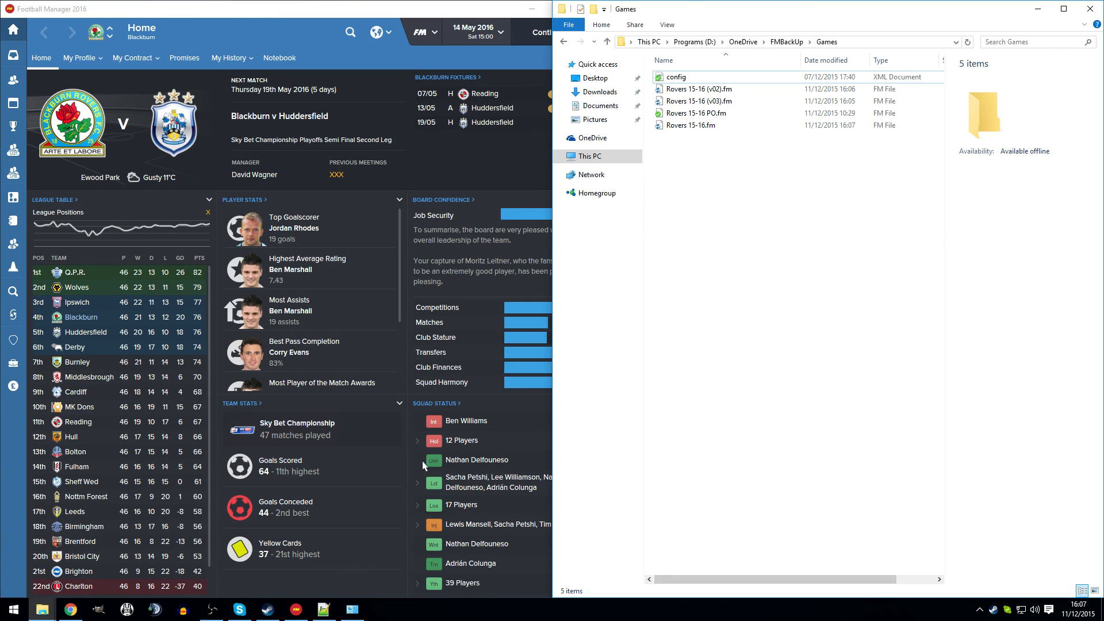